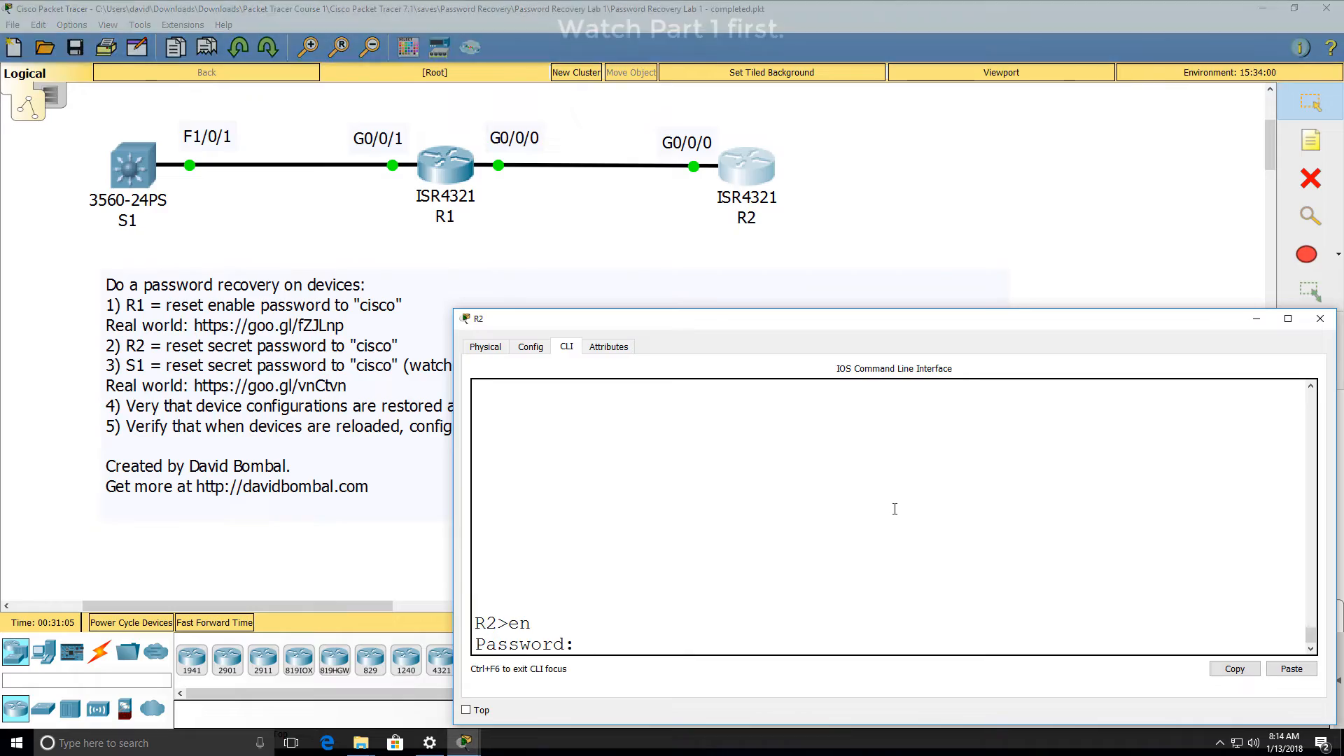
Step: Power-cycle R2 from its Physical panel and return to the CLI to interrupt boot at rommon
key("enter")
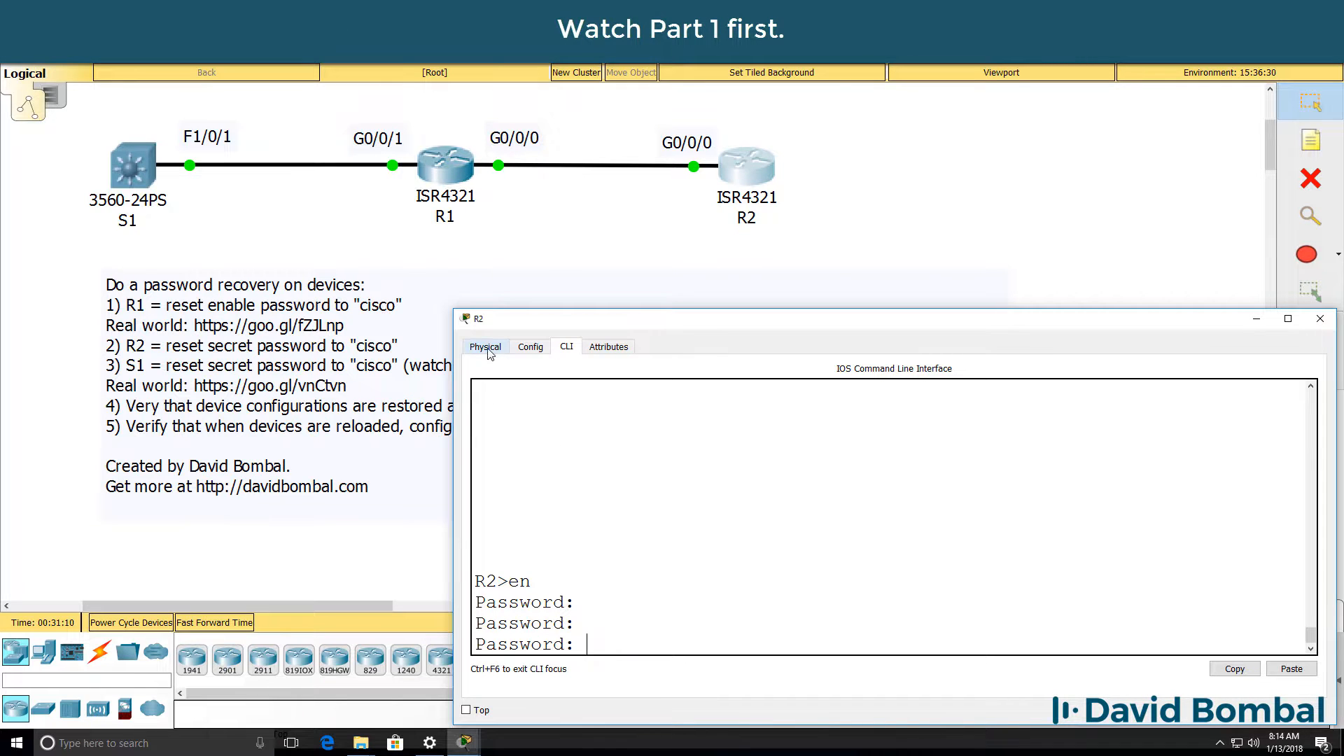
left_click(485, 346)
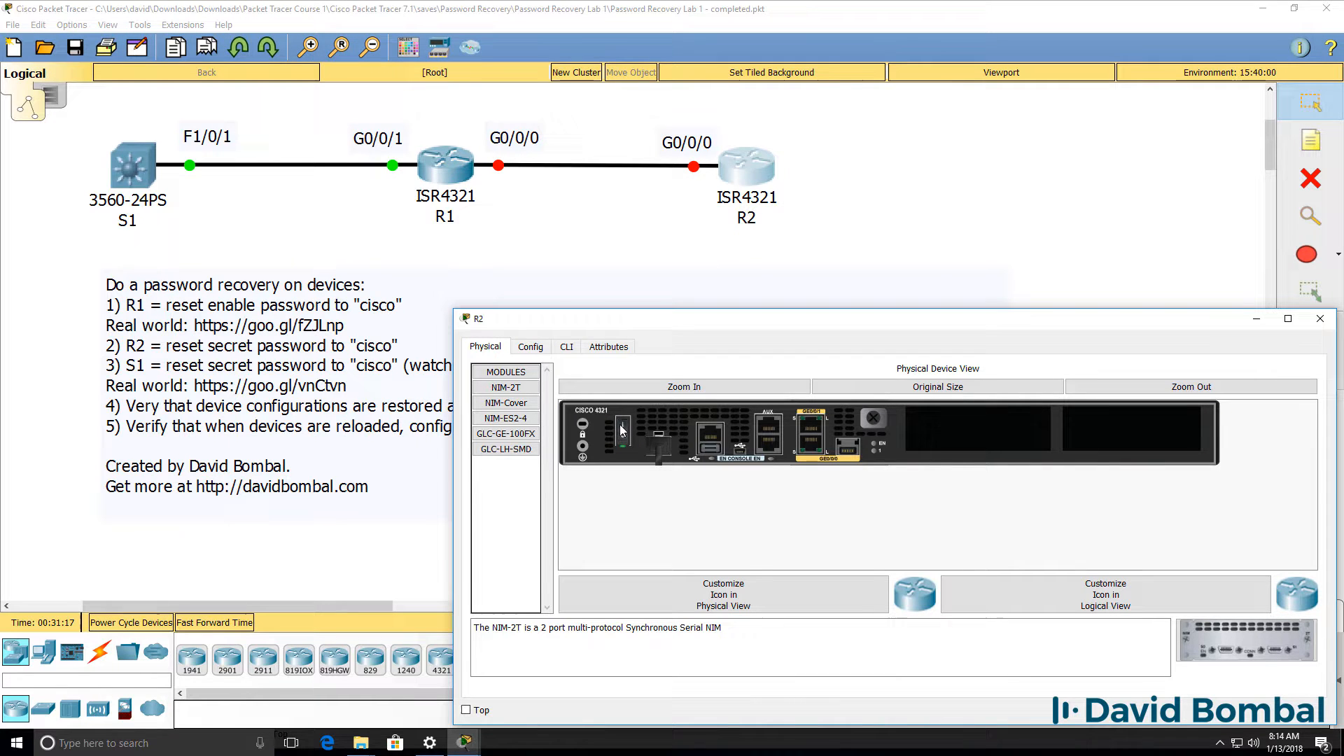
left_click(565, 346)
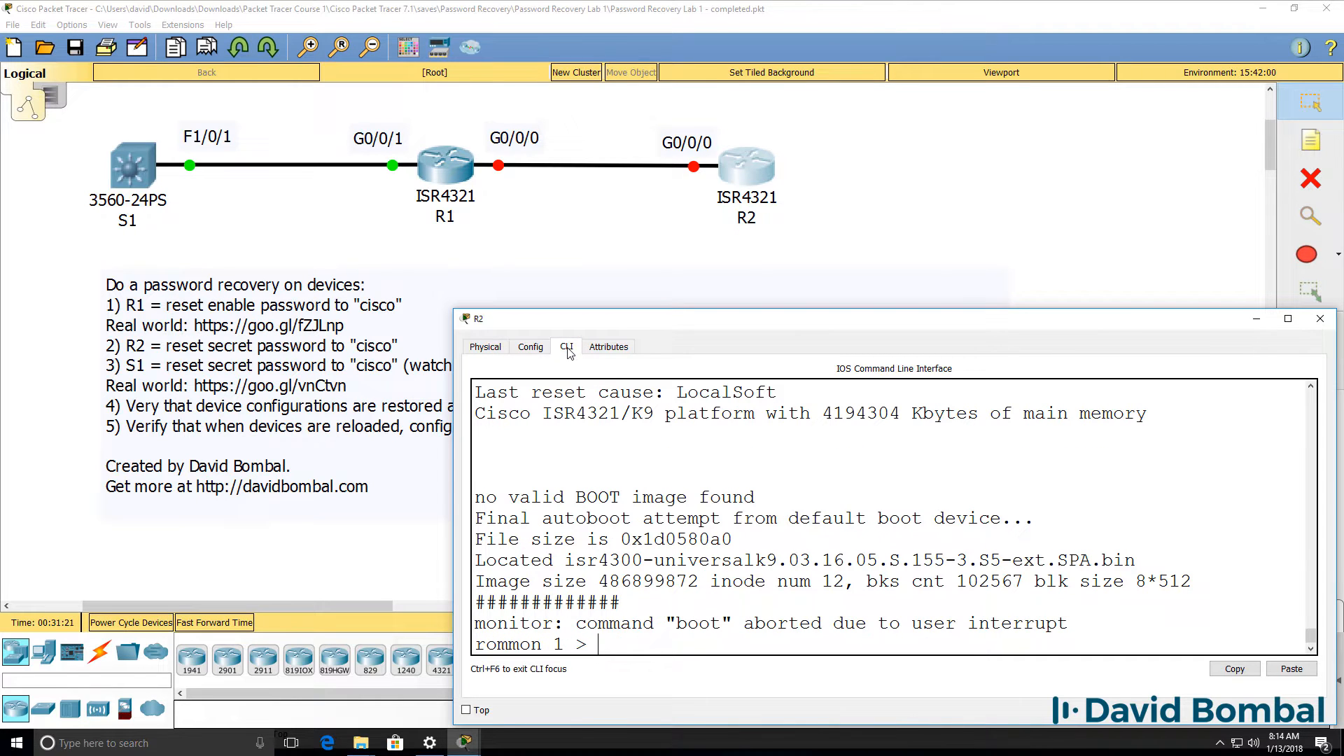
Step: At rommon, view help then enter confreg 0x2142 and reset to boot without the startup config
type("?")
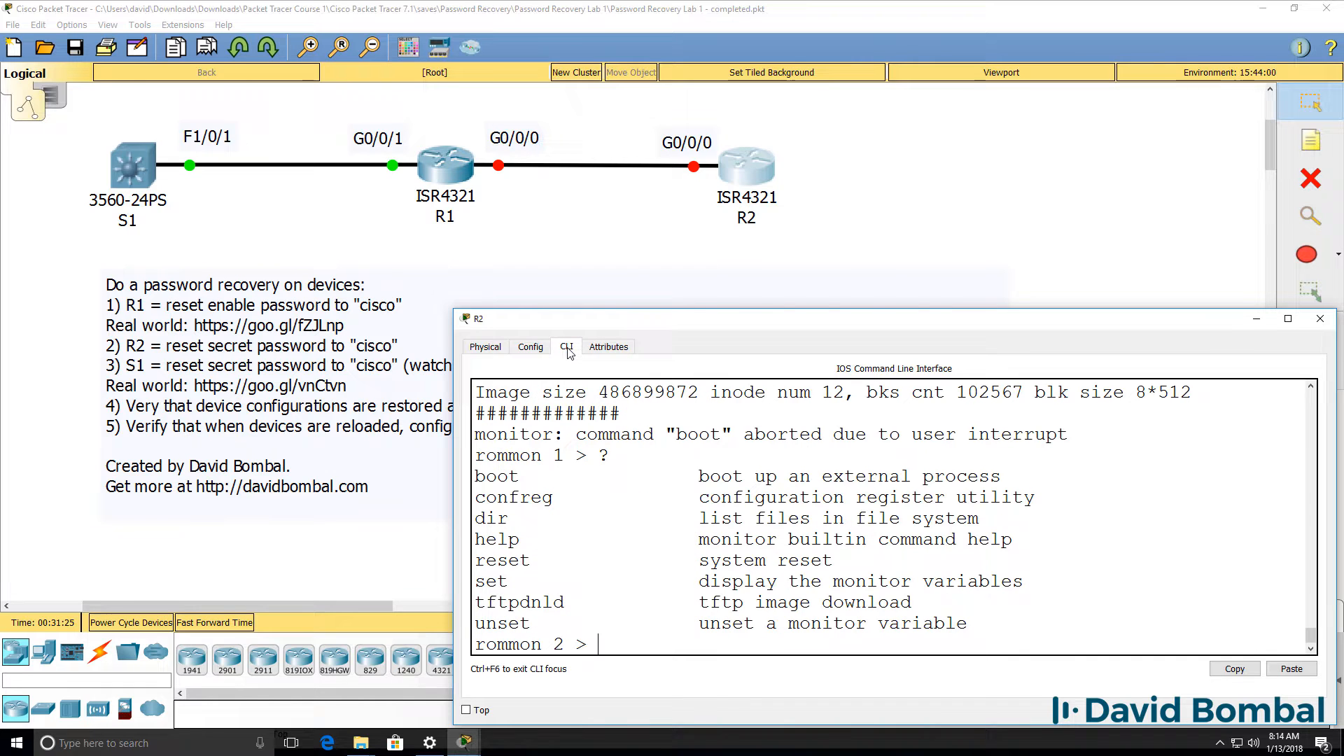
type("help")
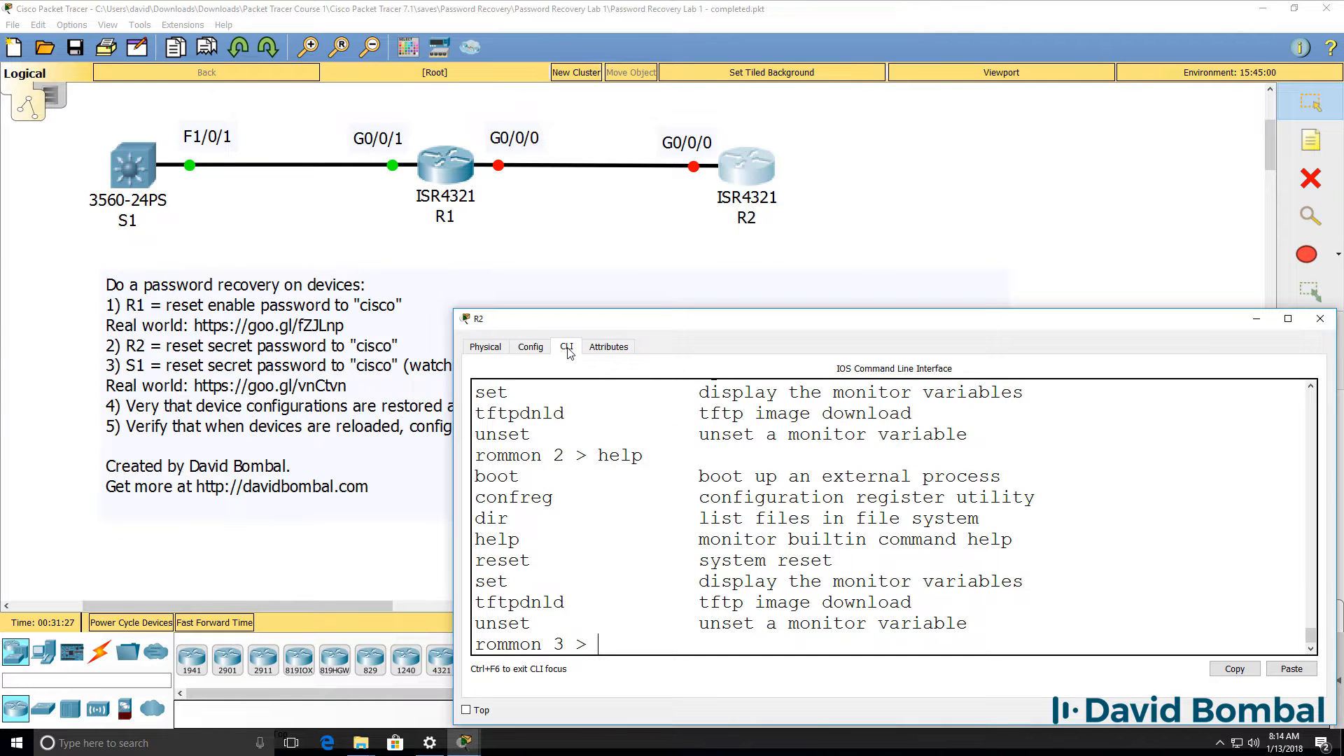
type("conf")
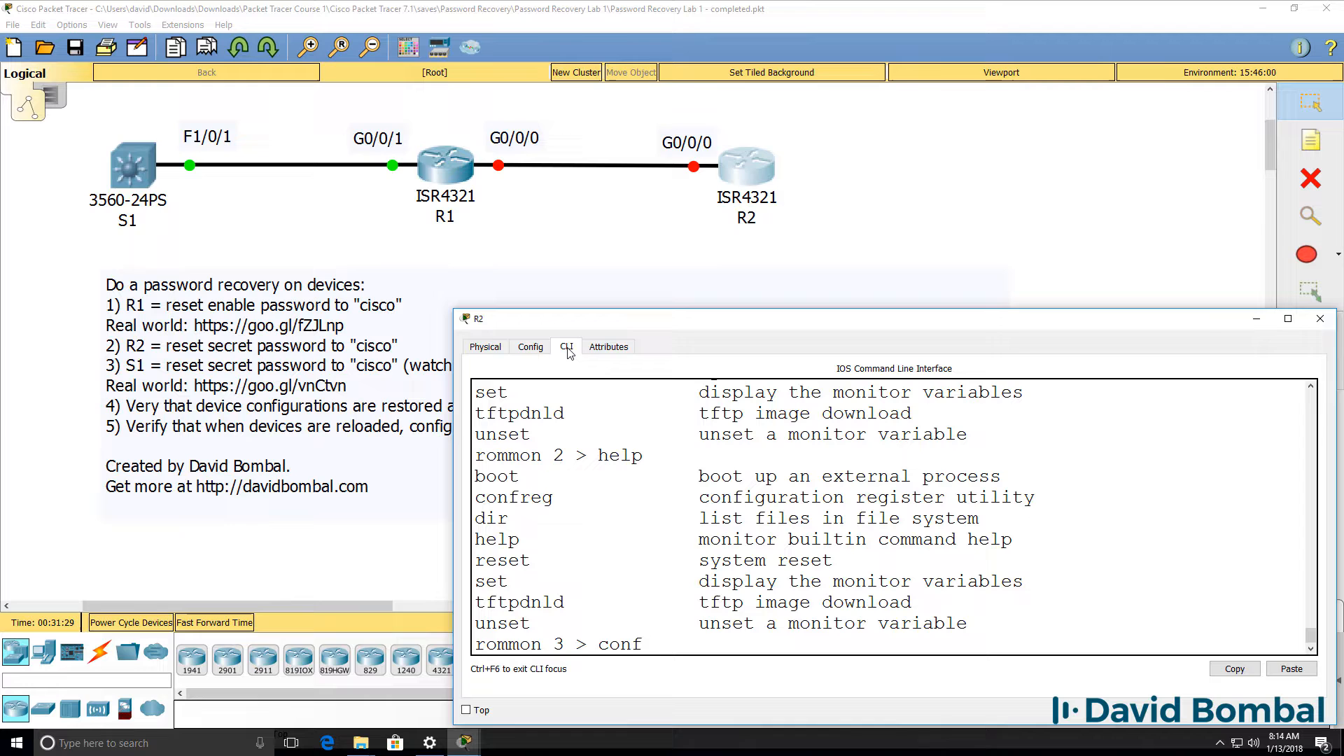
type("reg")
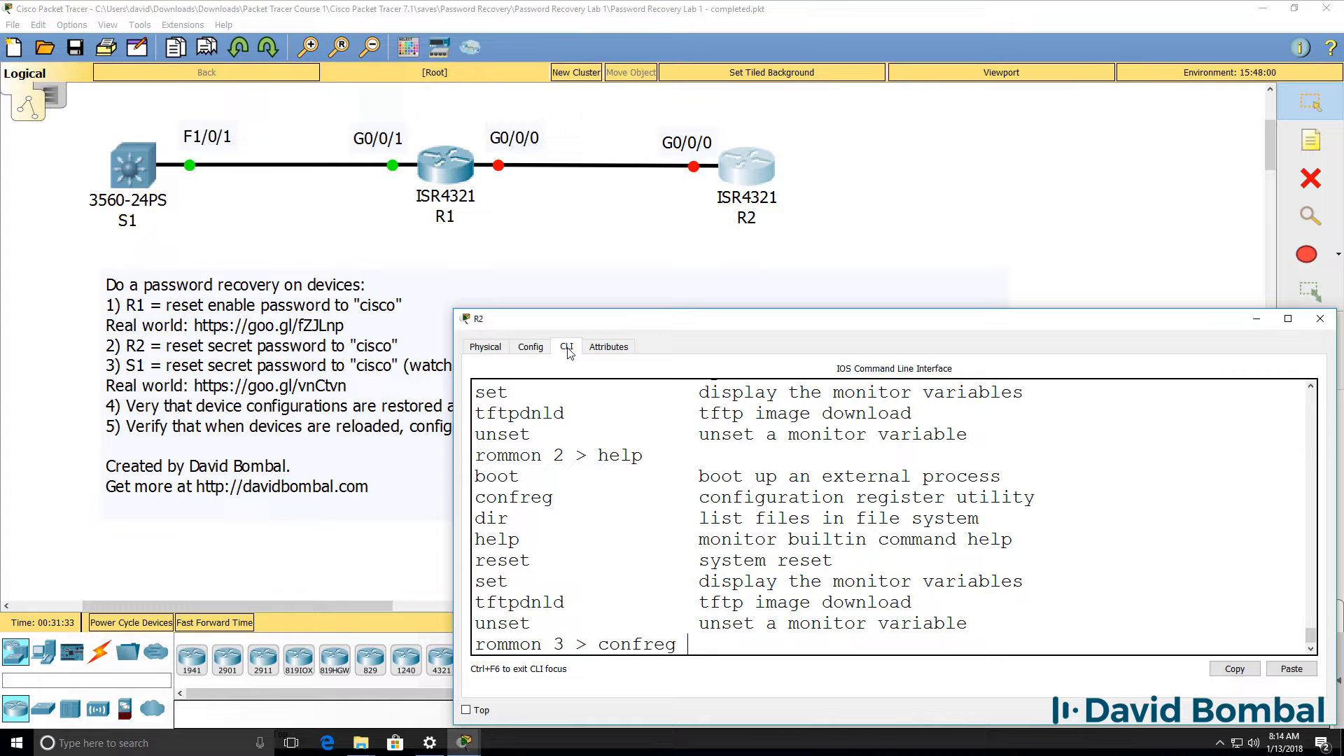
type("0x21")
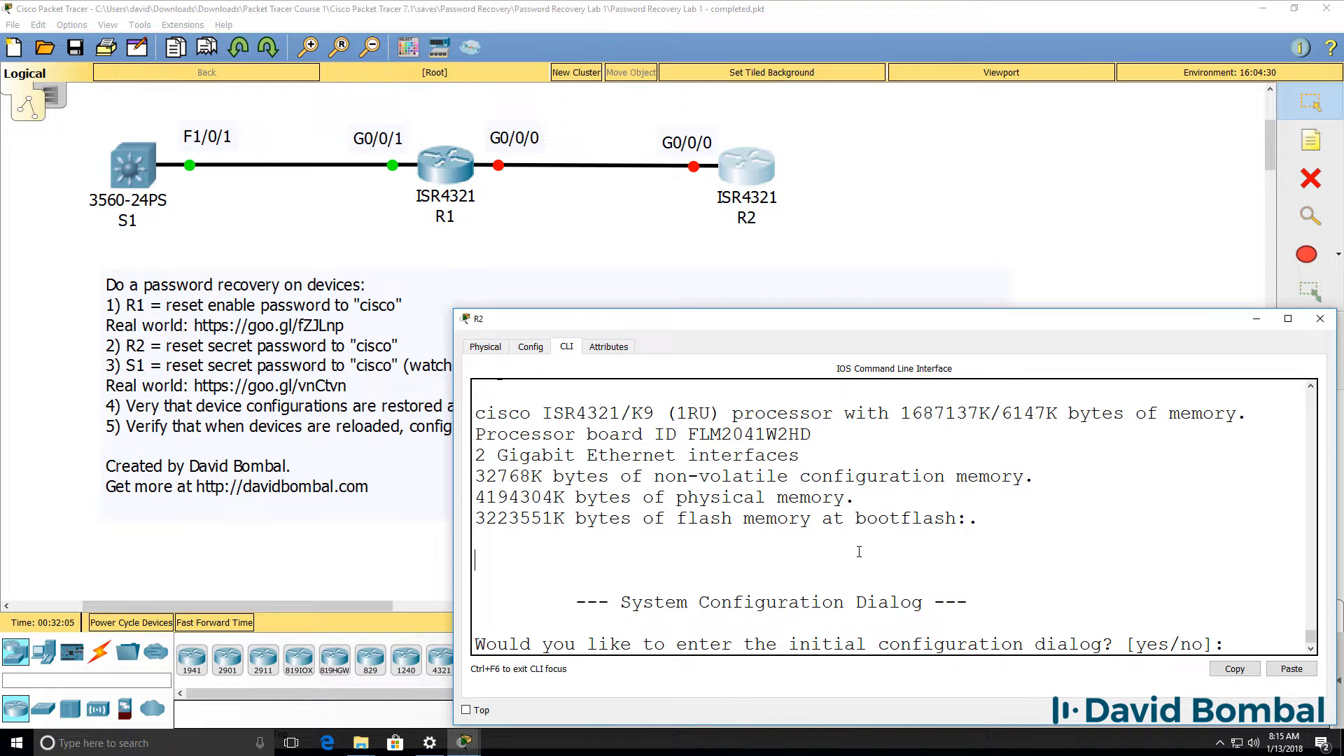
Step: Answer no to setup, enter privileged mode with no password and show the running configuration
type("no")
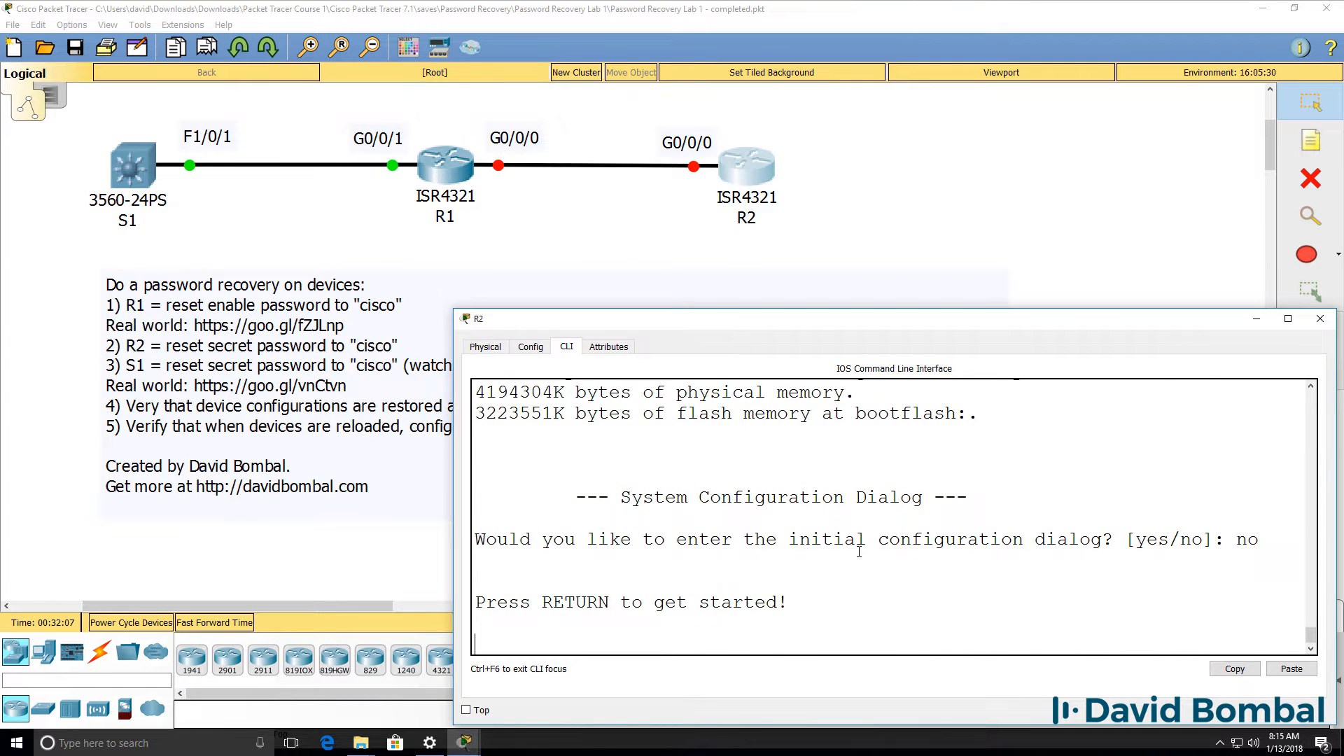
type("en")
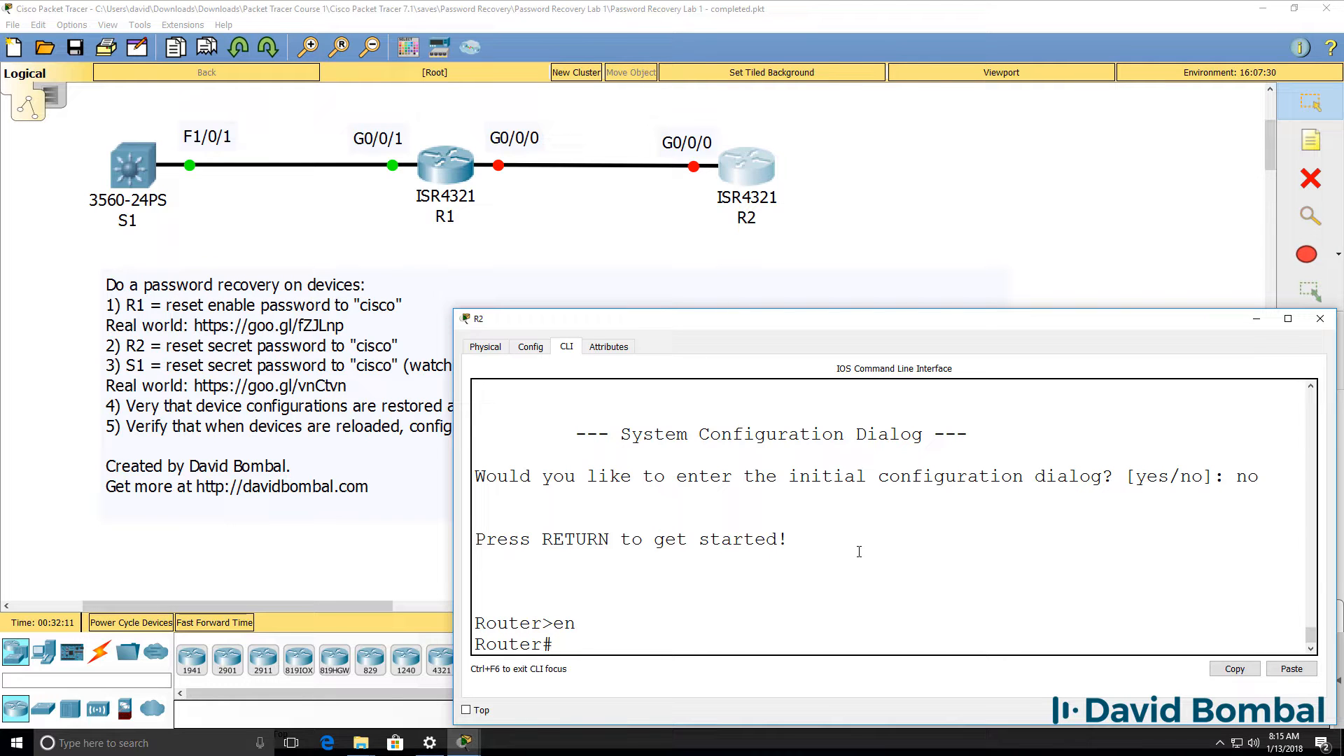
type("sh run")
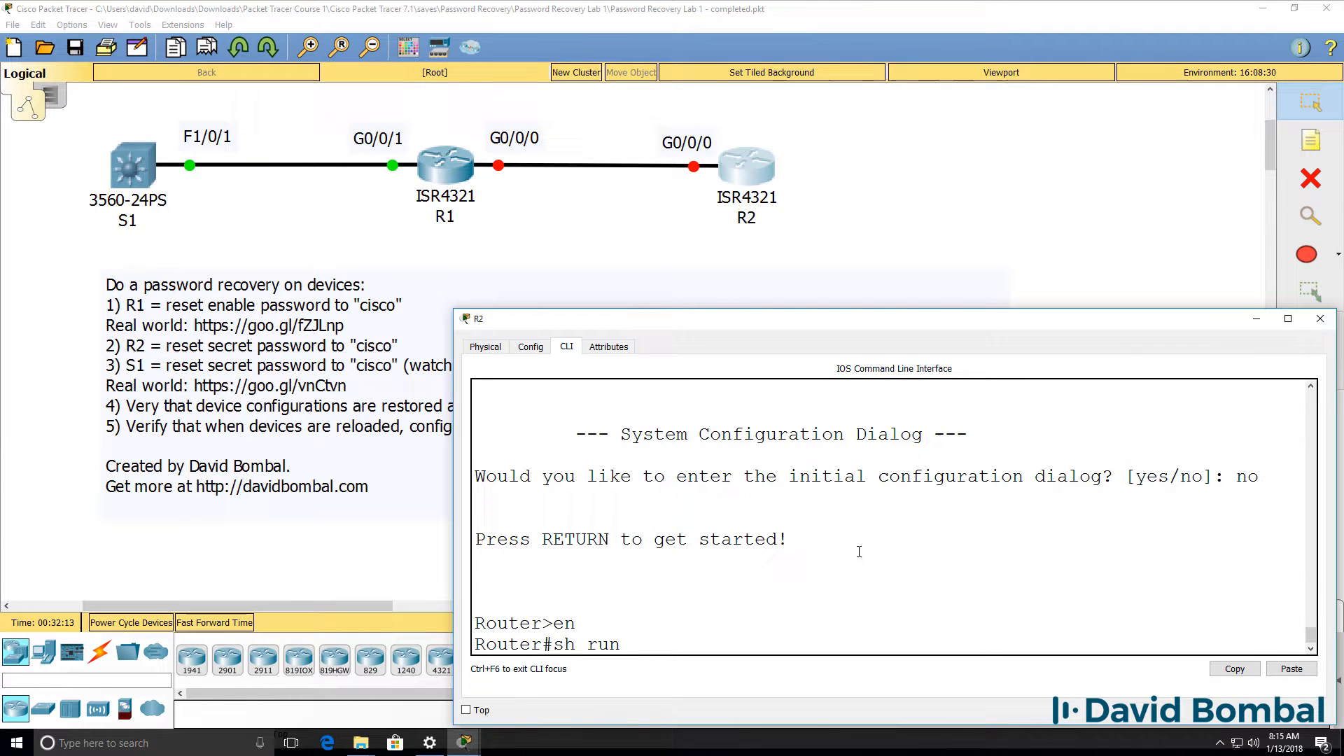
key("Return")
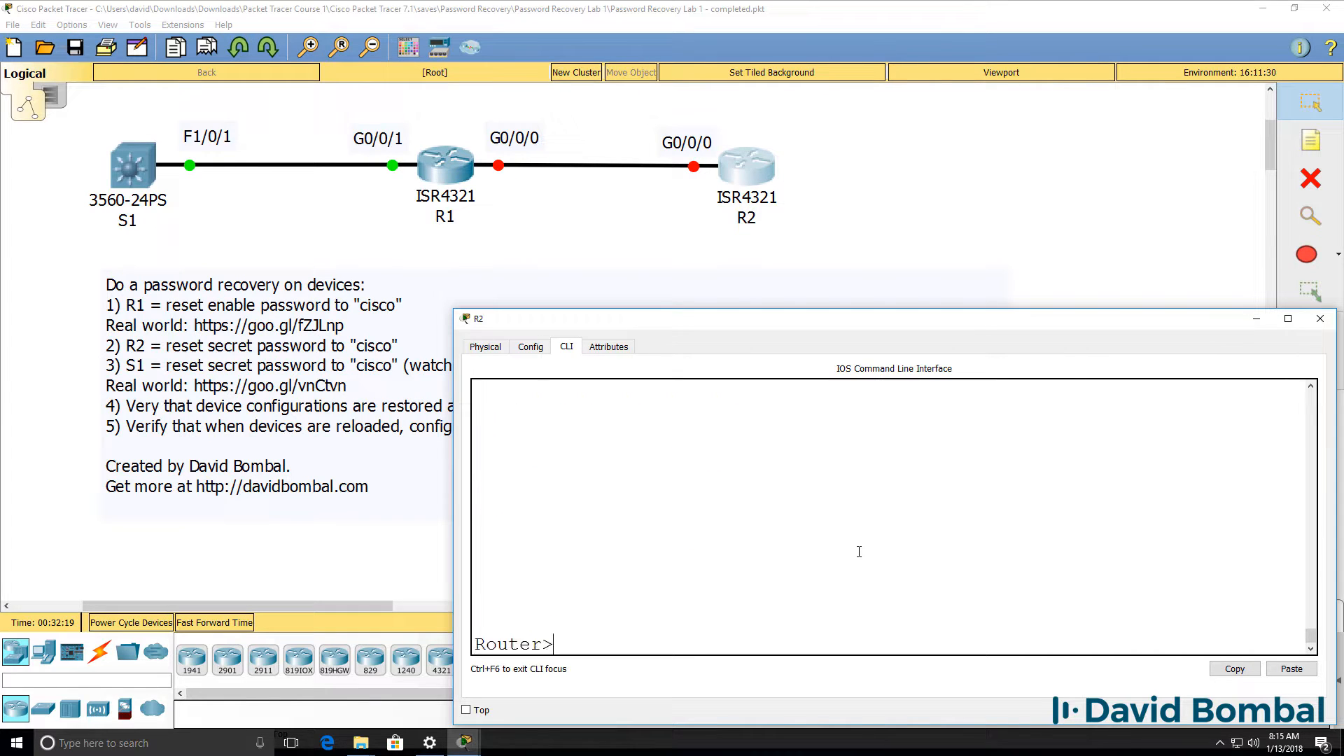
Step: Highlight the stored enable secret line, then disable and re-enable to confirm no password is needed
type("en")
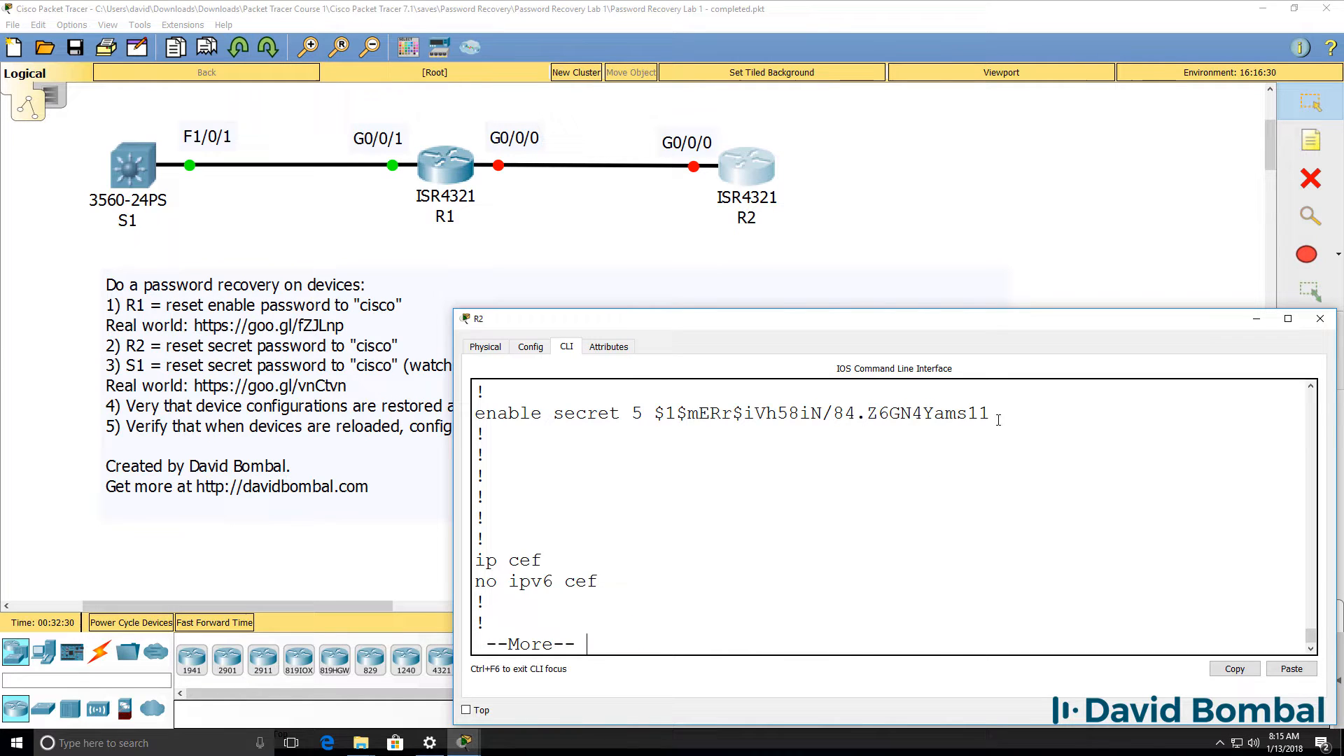
triple_click(727, 413)
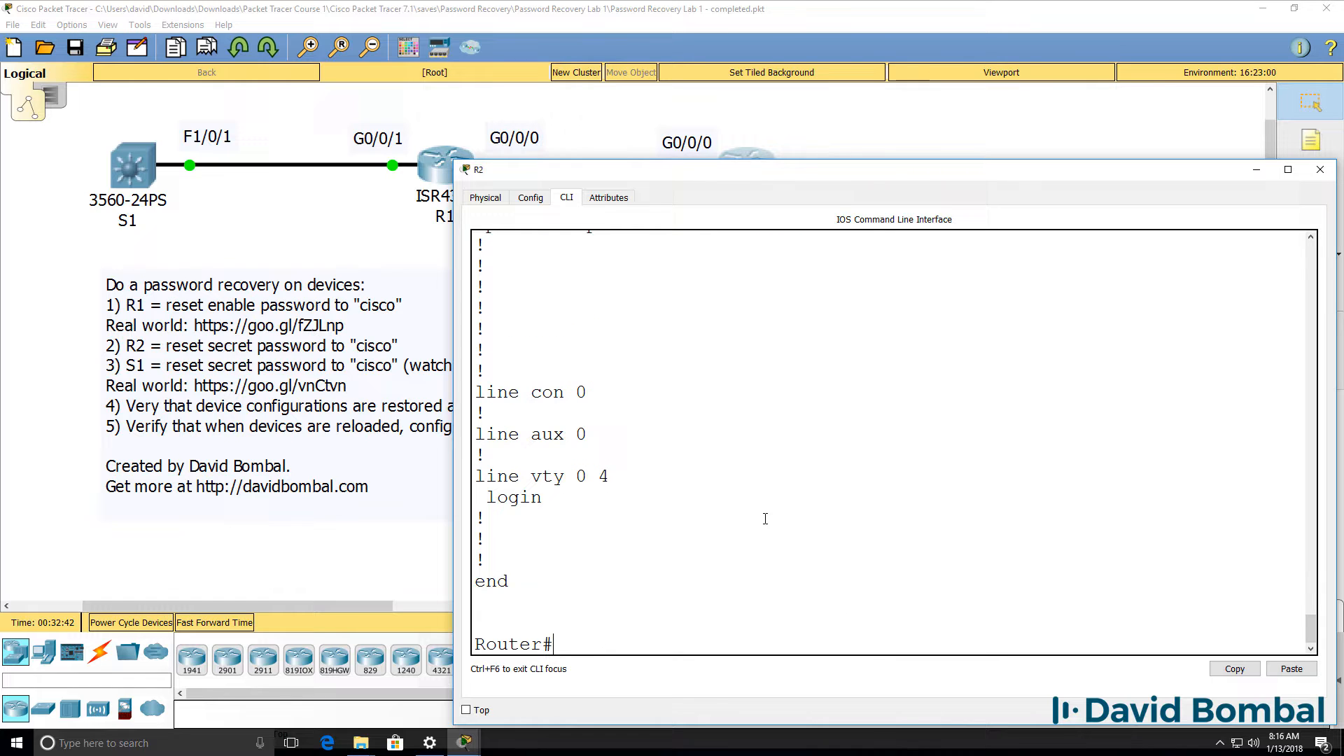
type("disable")
type("en")
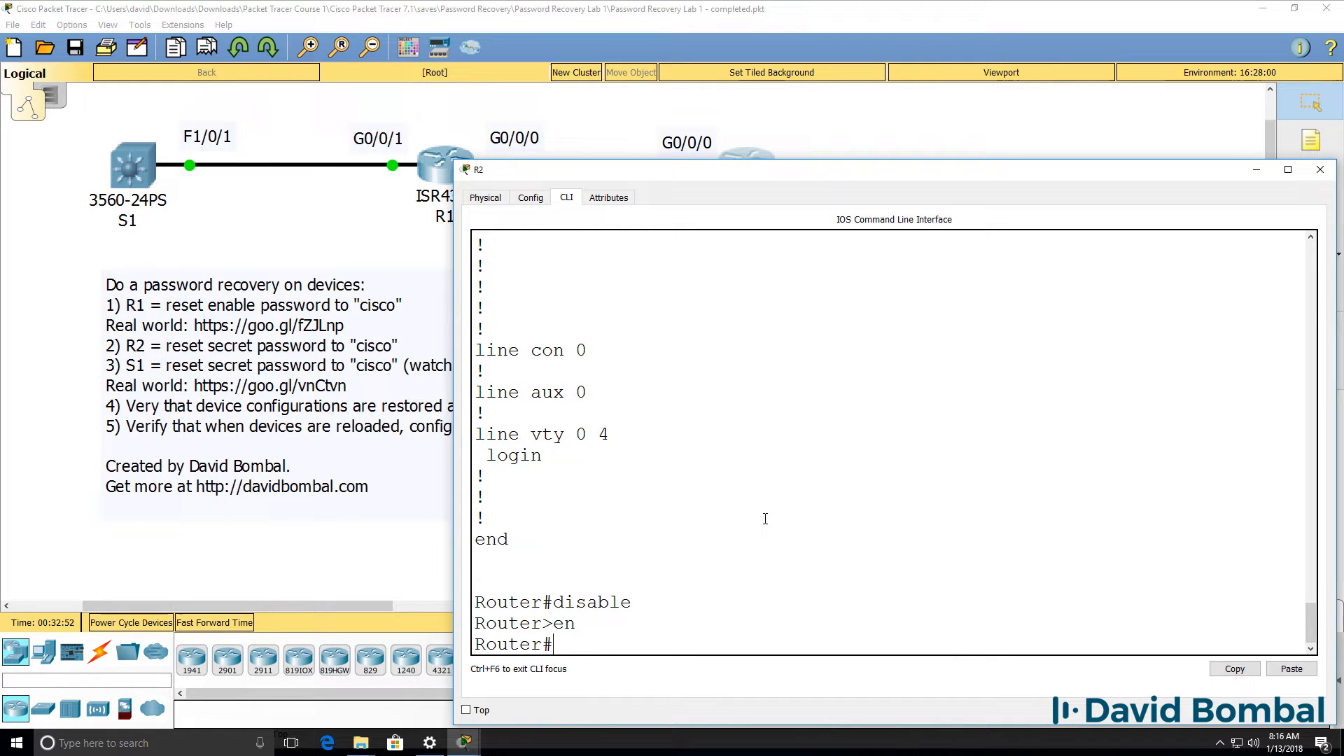
Step: Copy startup-config to running-config, restoring hostname R2, and review the result with show run
type("copy")
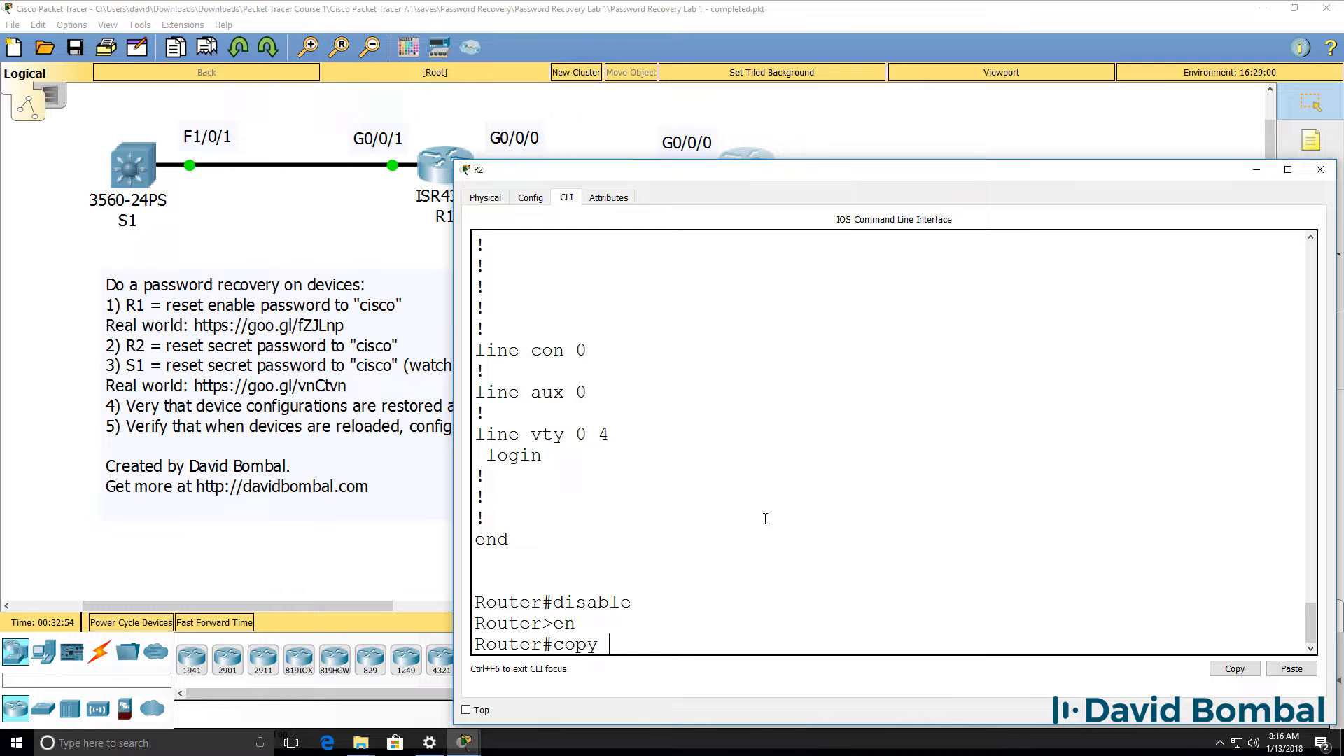
type("startup-config ru")
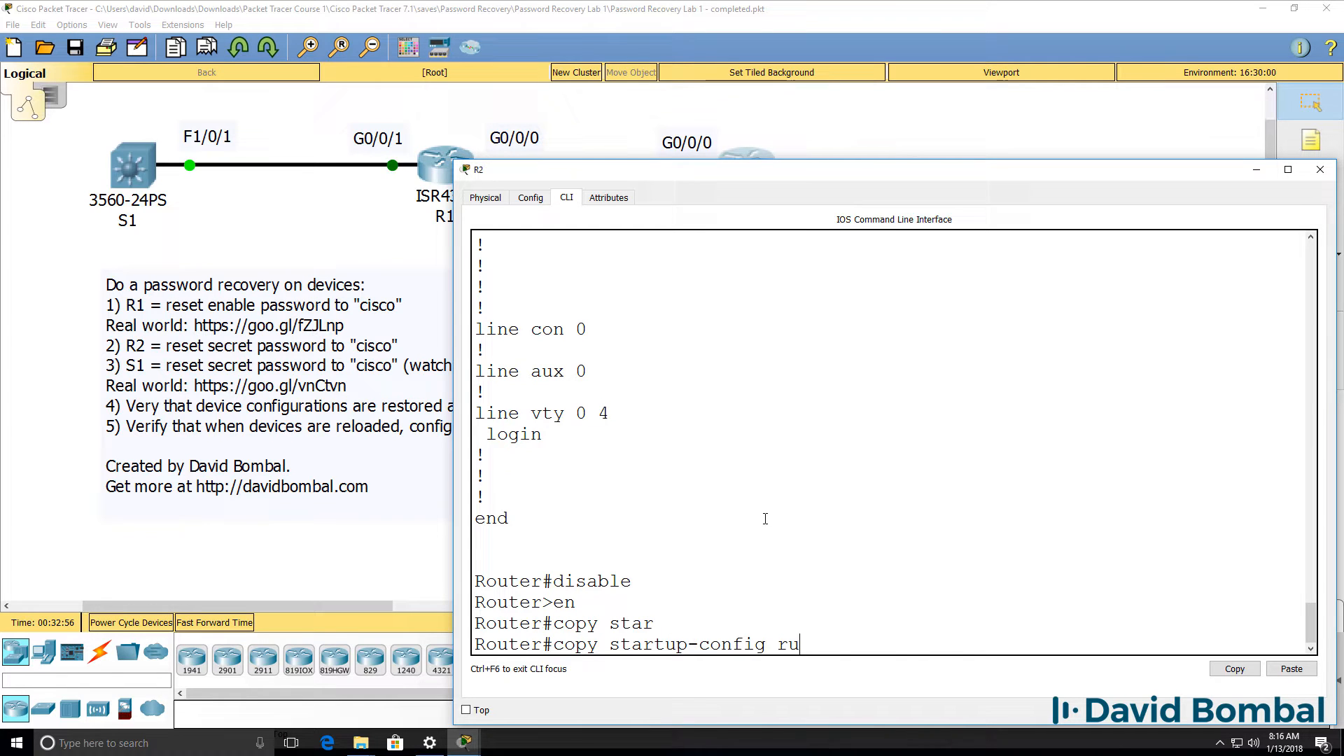
key("enter")
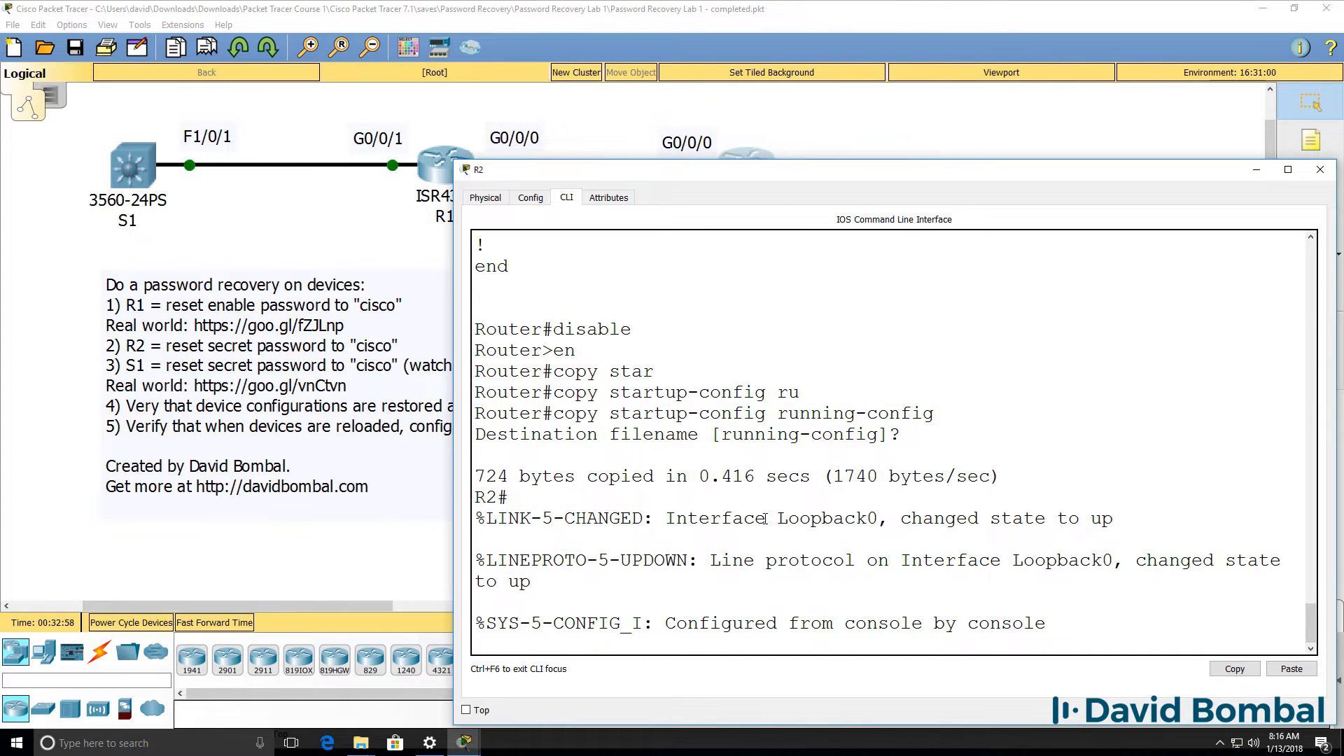
type("sh")
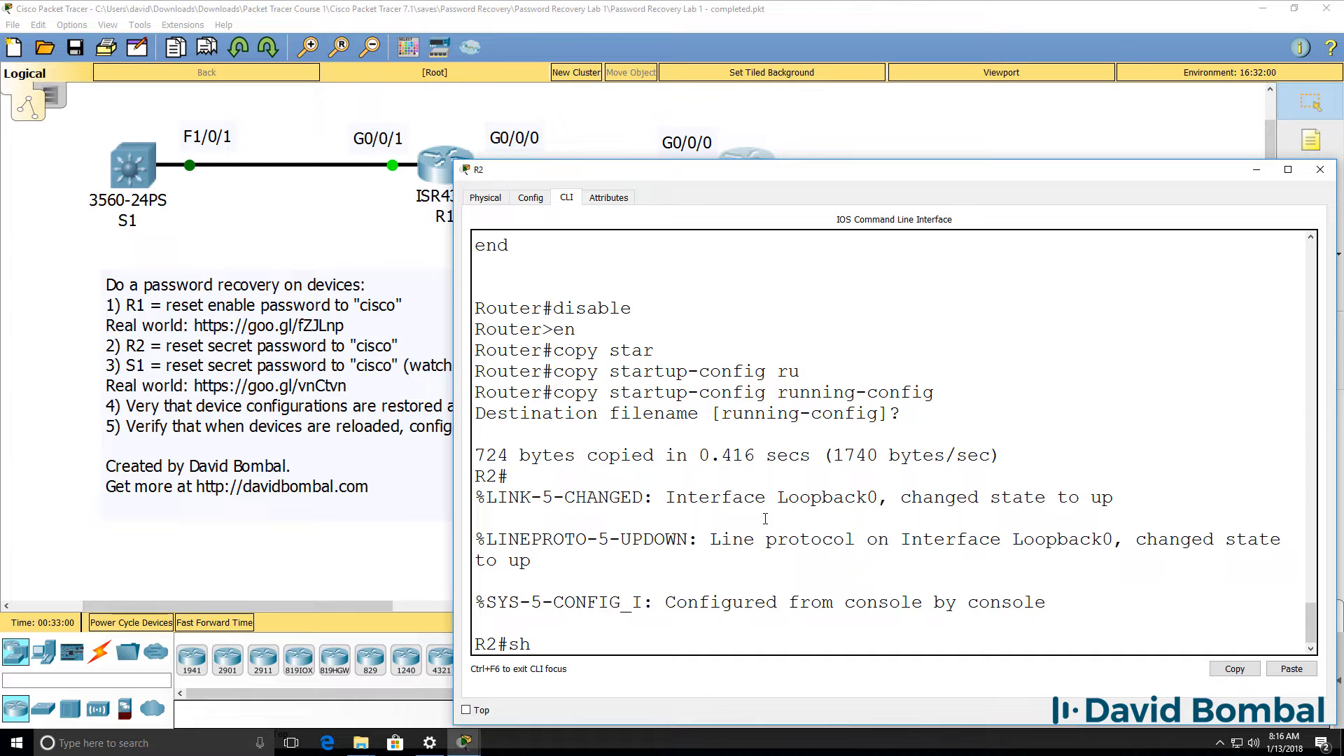
type("run")
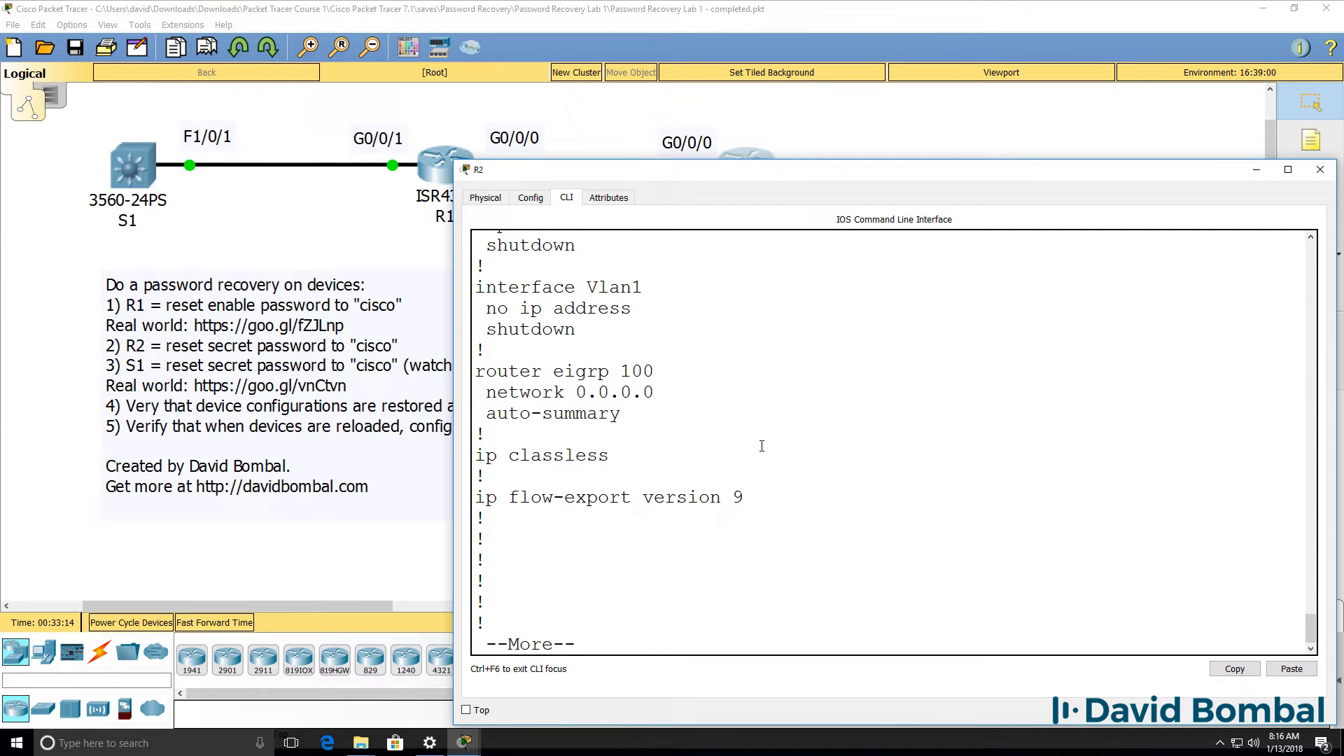
key("space")
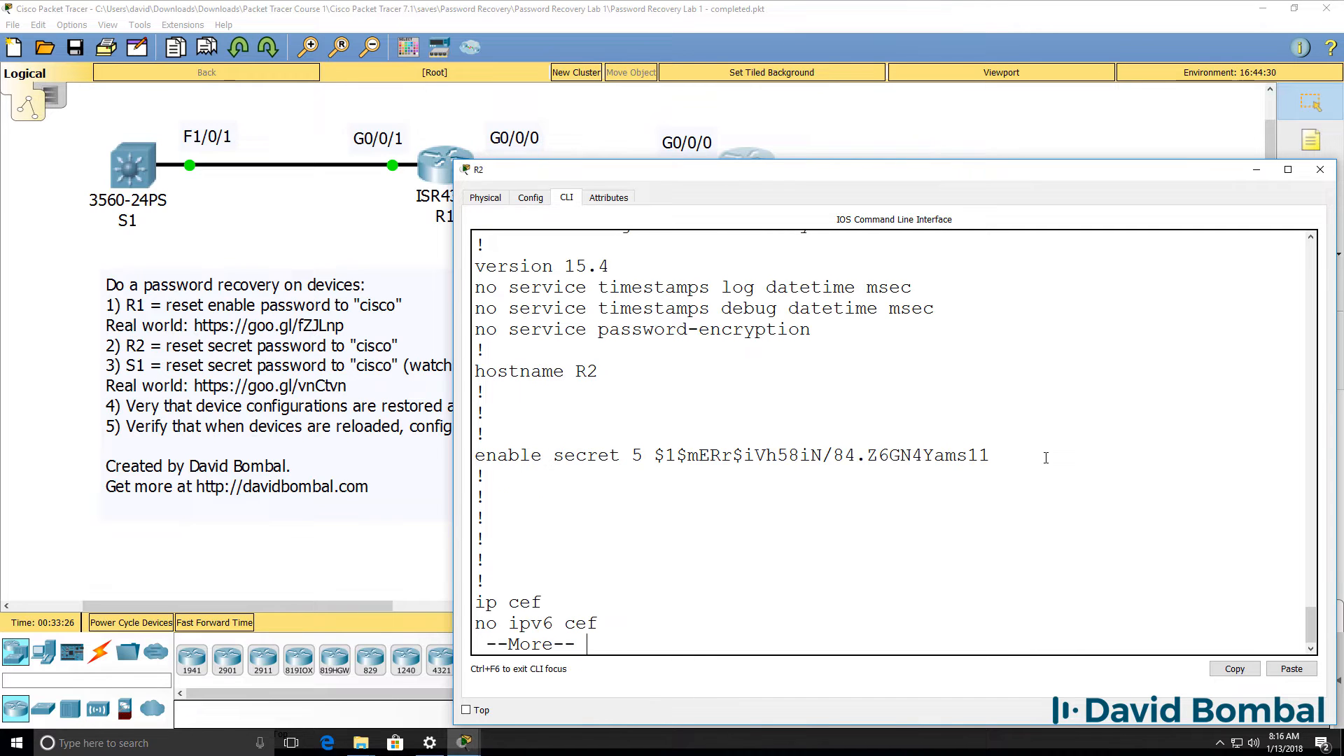
Step: Set enable secret cisco in config mode, end, and check interfaces with show ip interface brief
triple_click(728, 455)
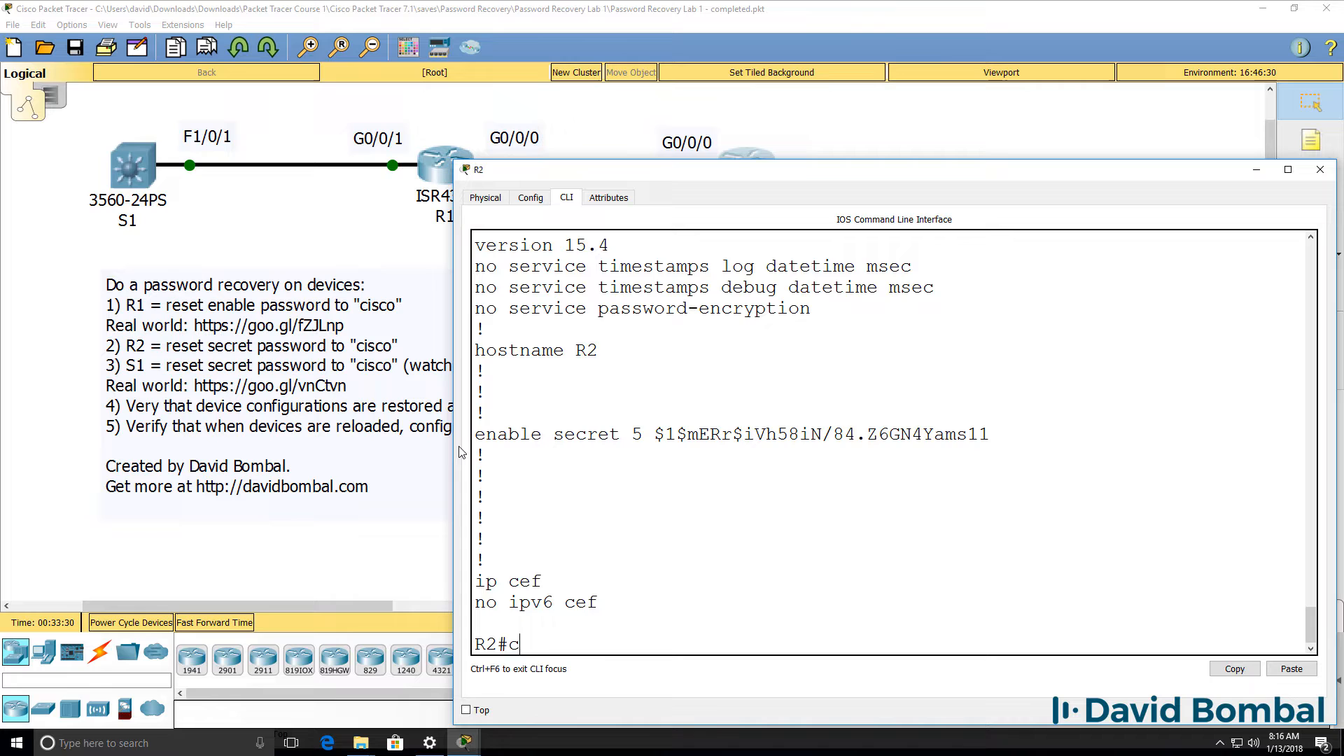
type("conf t")
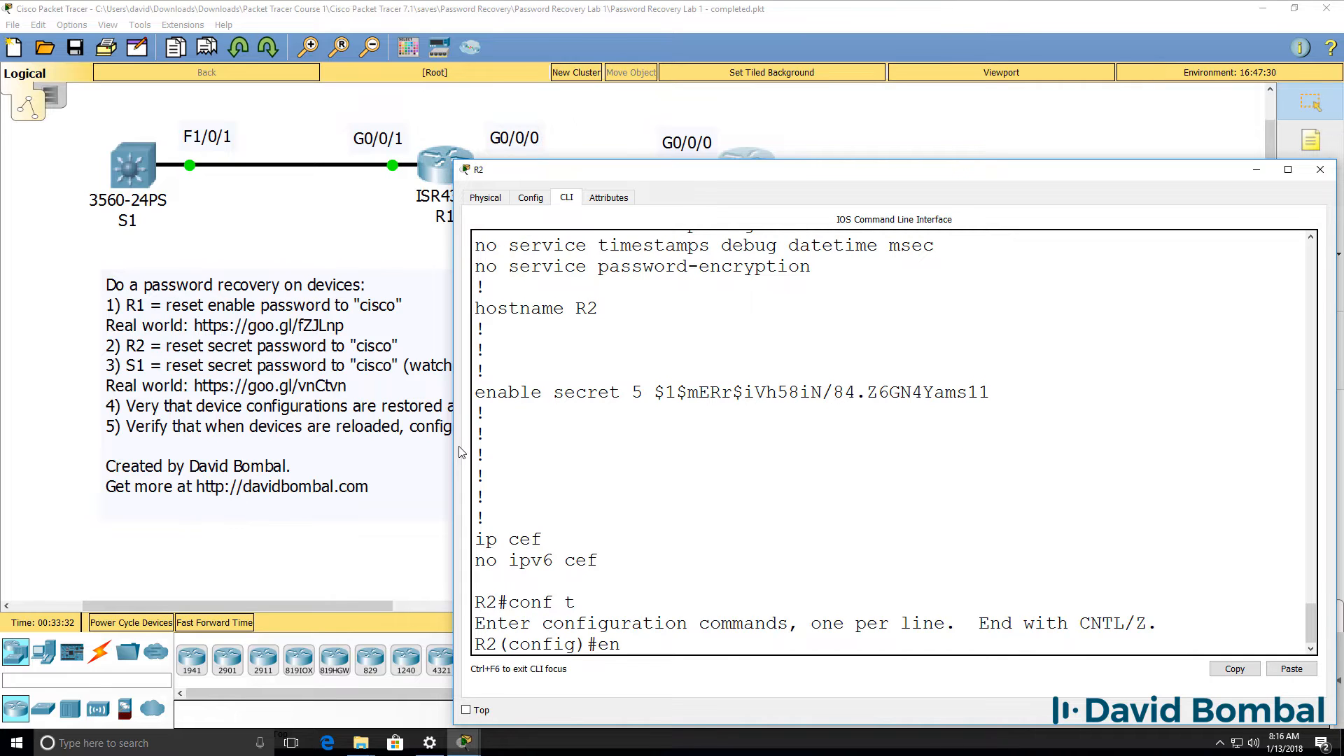
type("enable secret cisco")
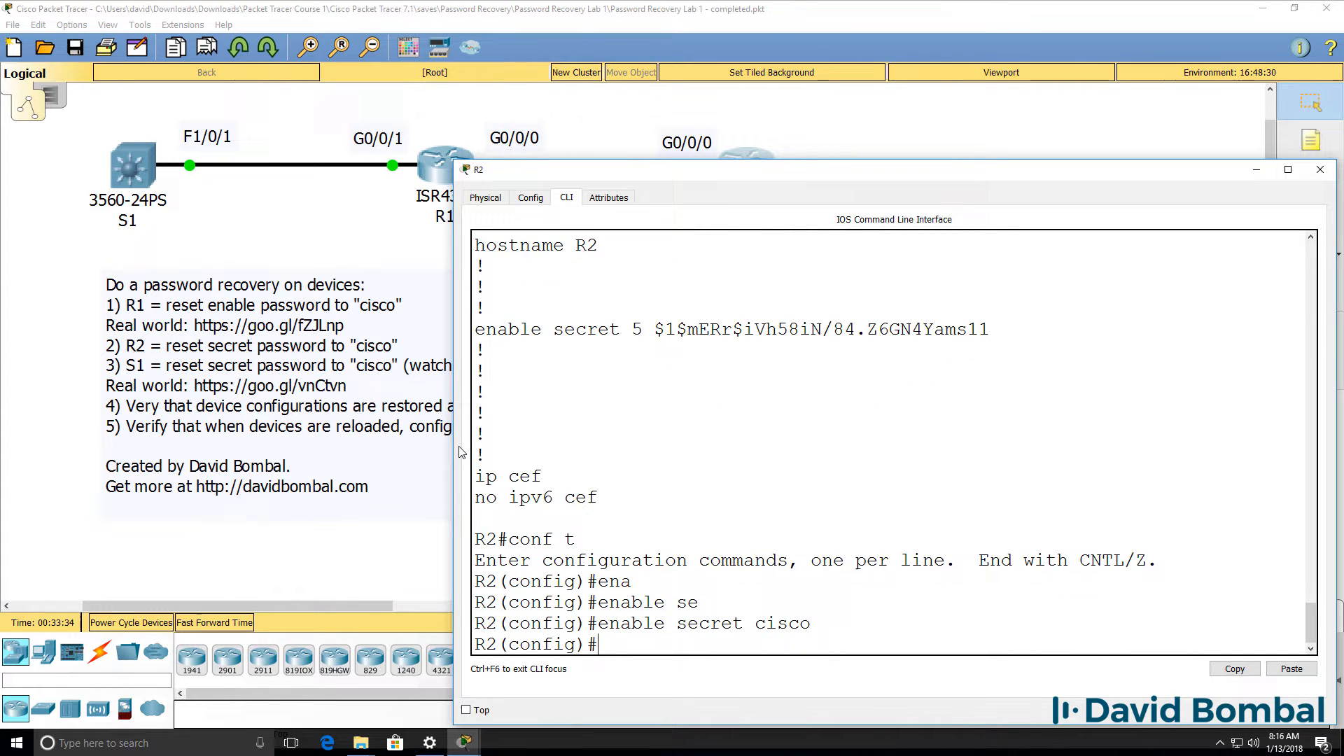
type("end")
type("wr")
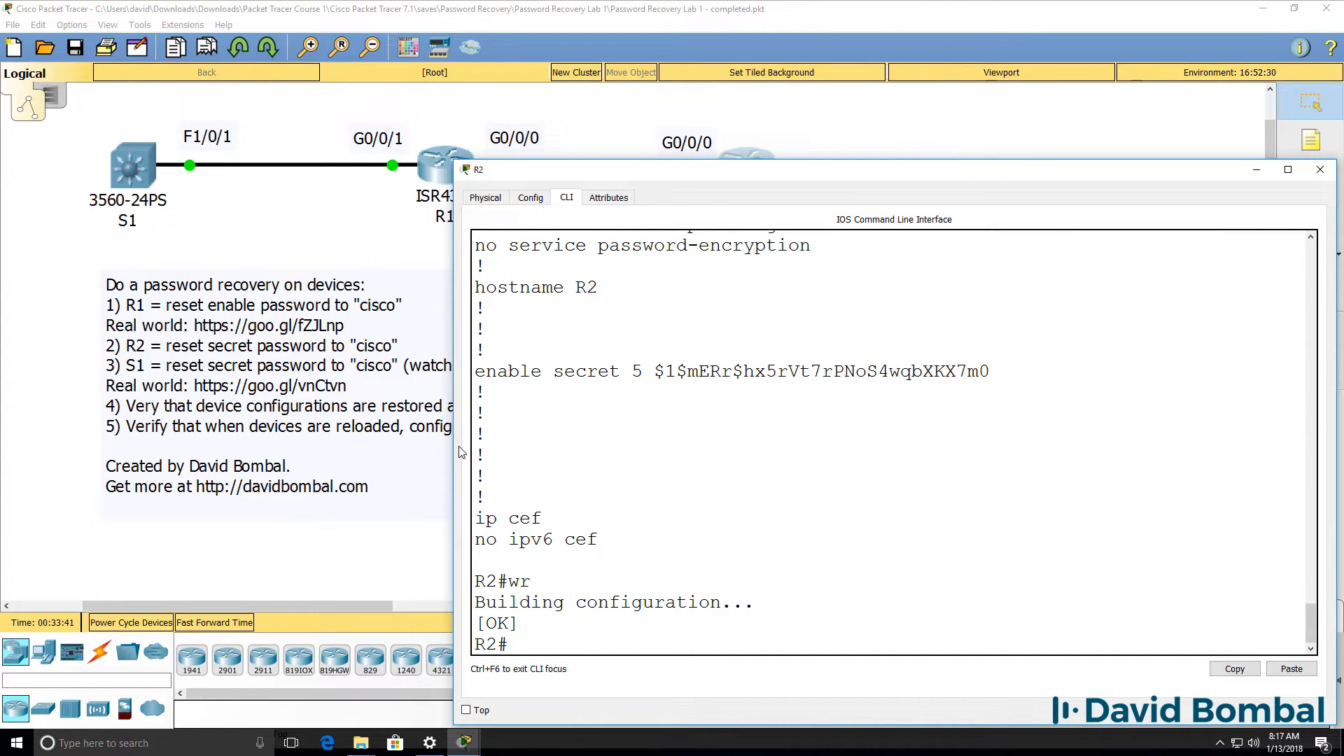
type("sh ip int brief")
type("int g0/0/")
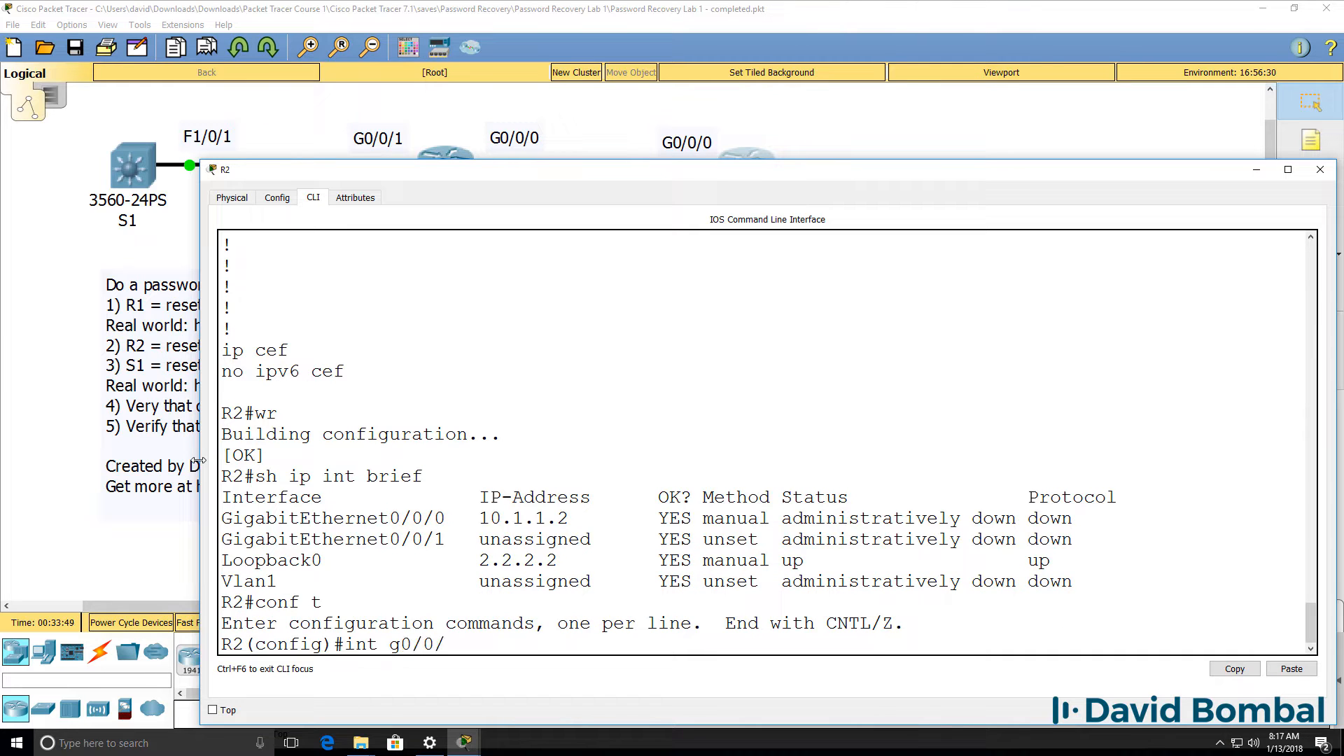
Step: No shut G0/0/0, leave G0/0/1 shut, then verify with show ip interface brief and the EIGRP output
type("no shut")
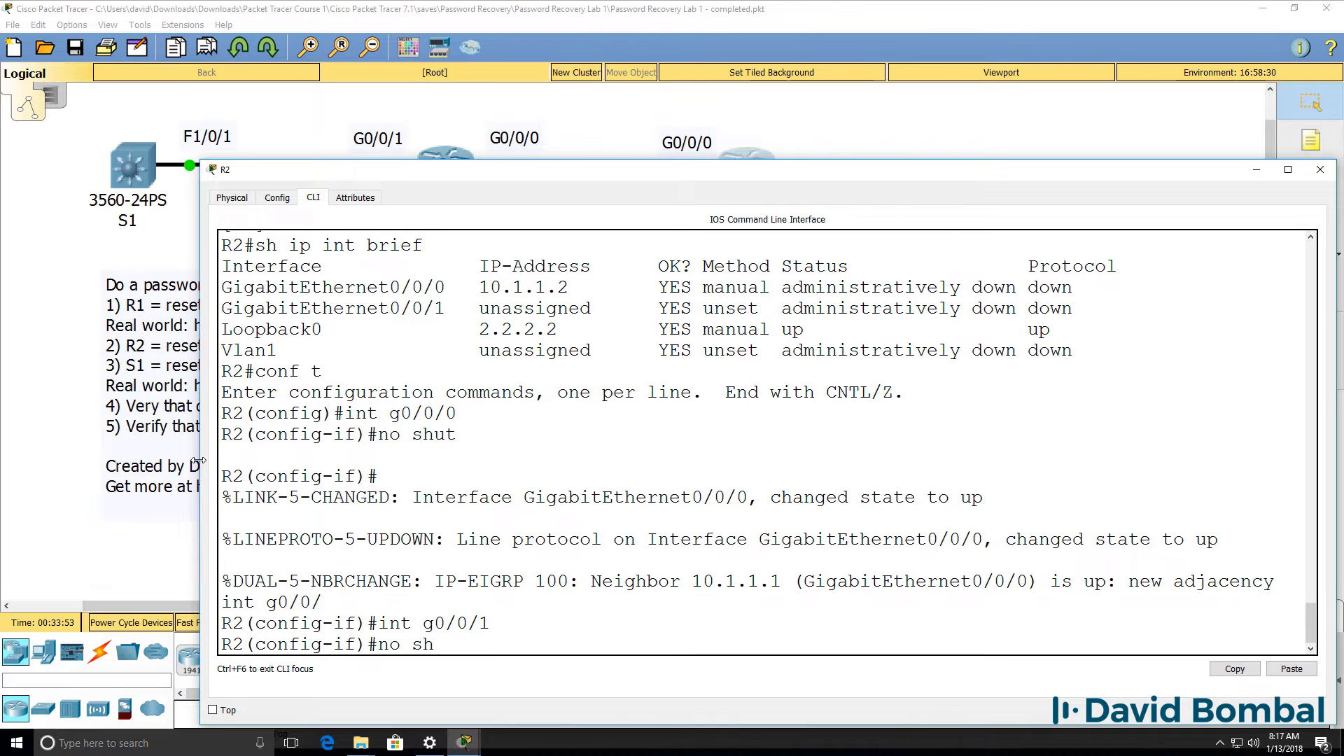
type("ut")
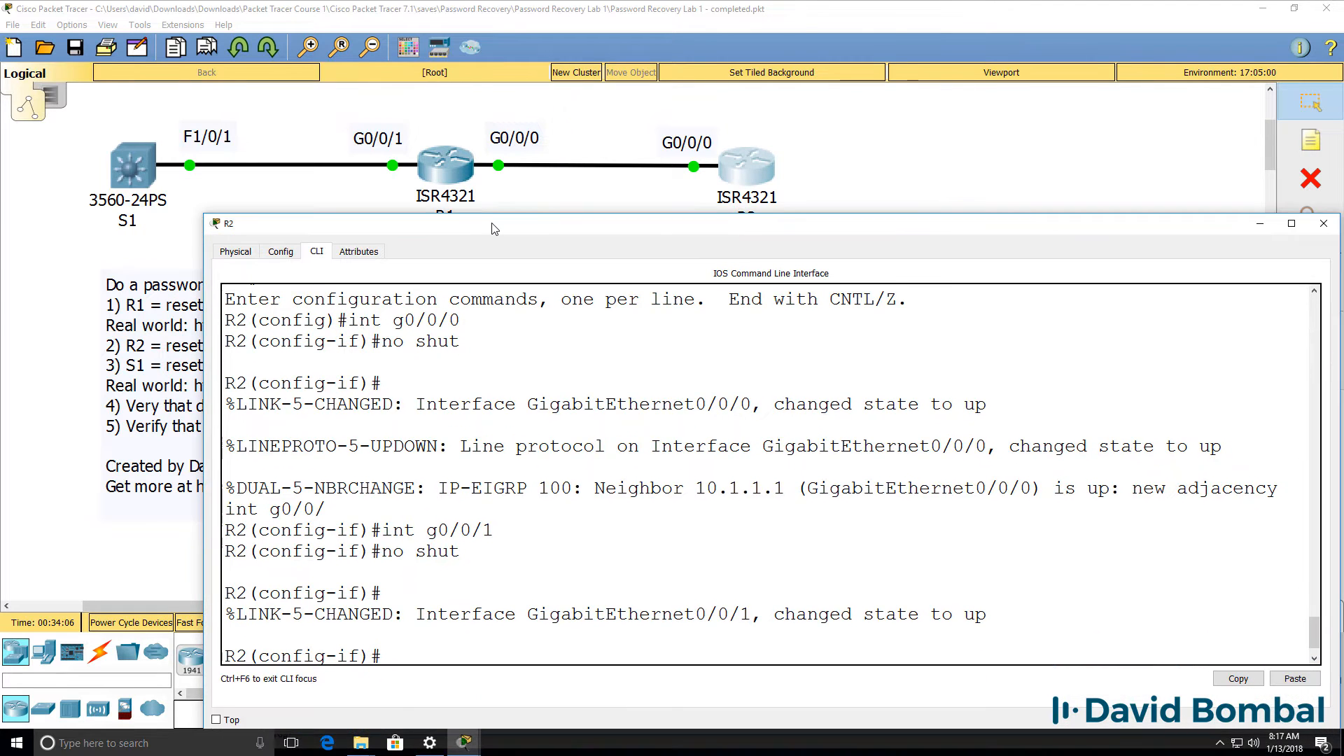
type("shut")
type("end")
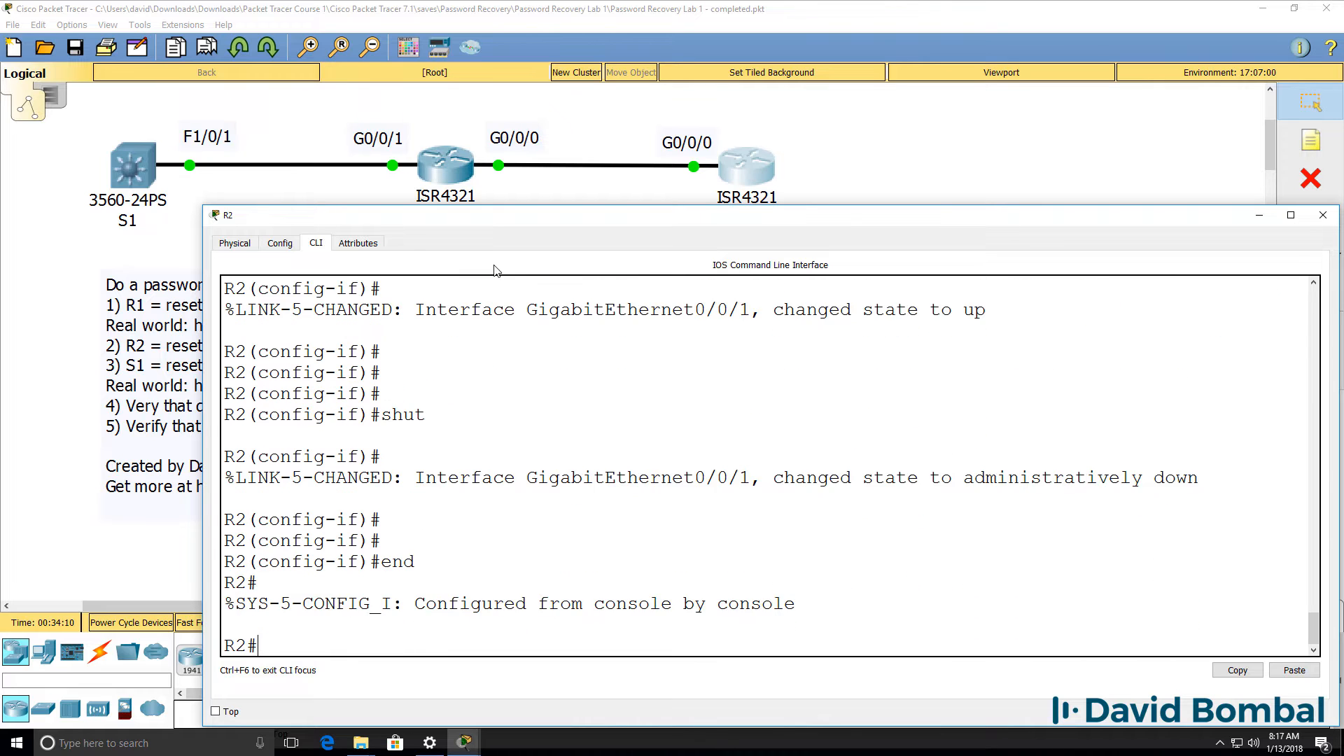
type("sh ip intb")
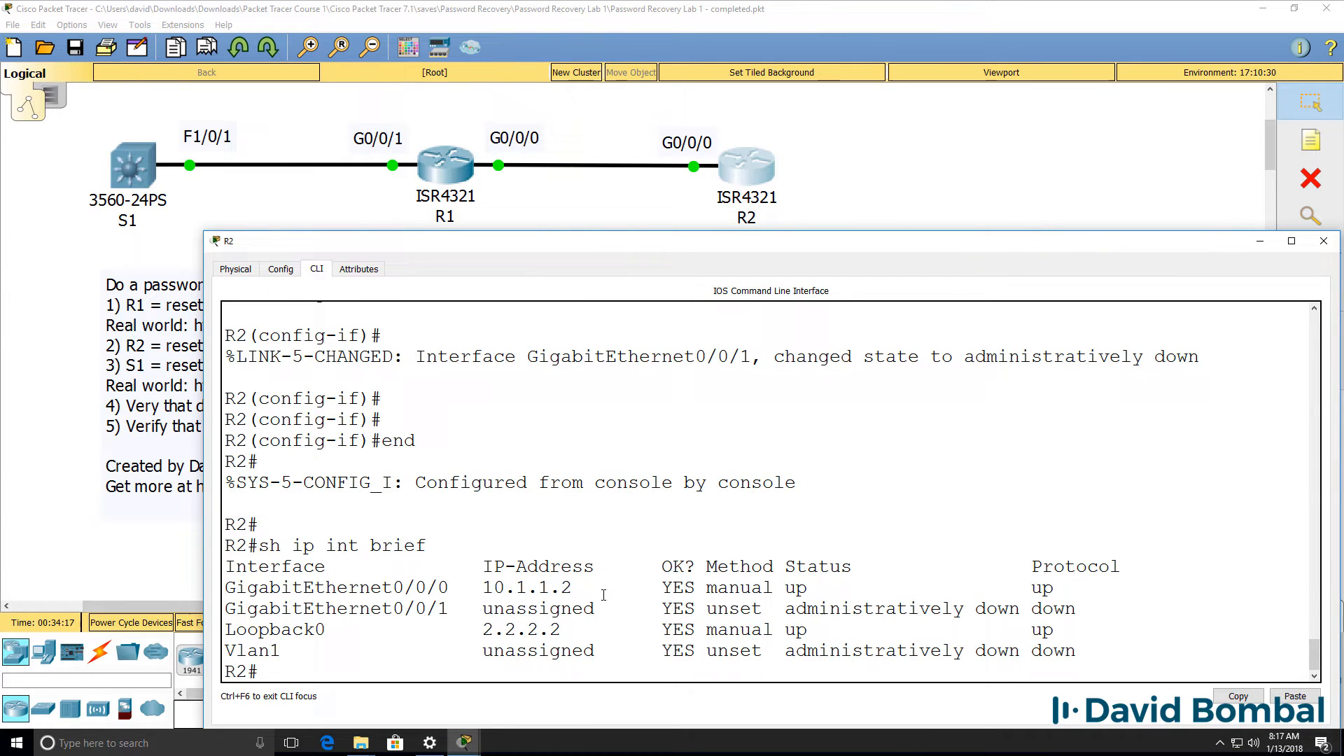
left_click_drag(350, 588, 601, 588)
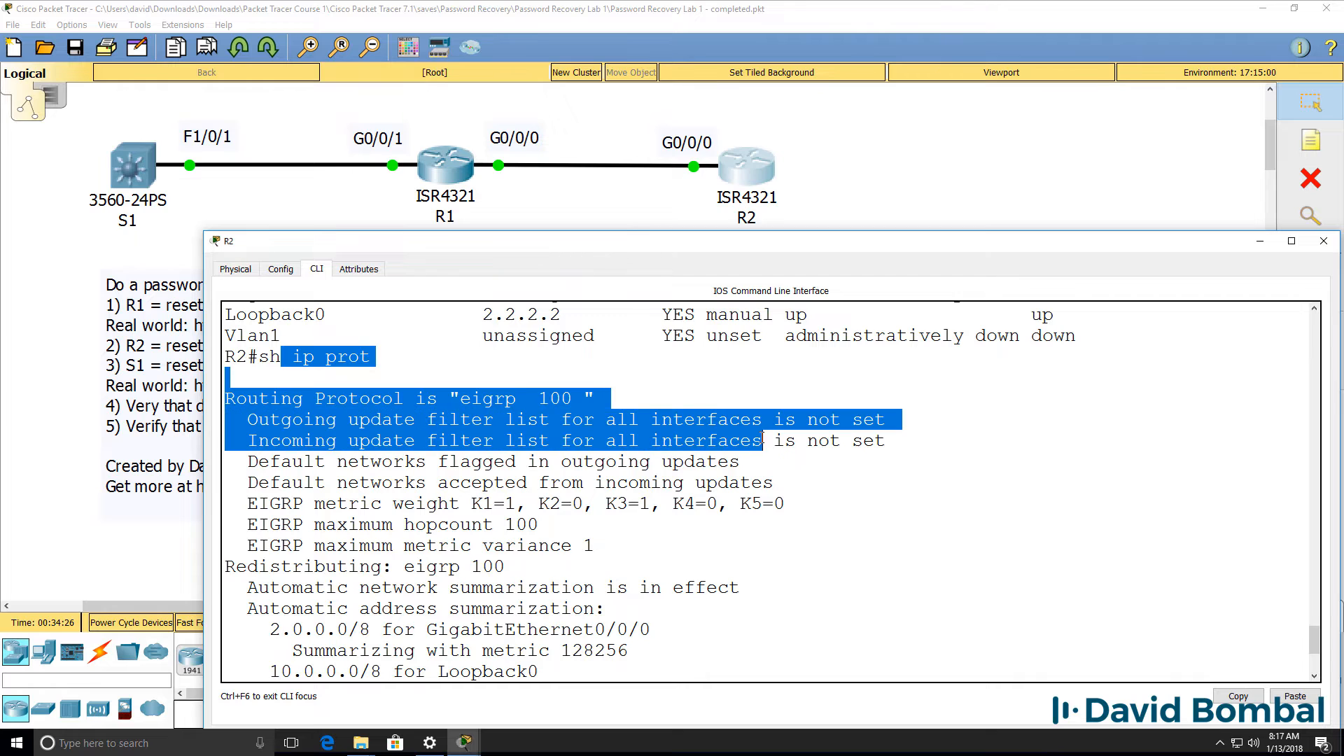
Step: Show R2's IP protocols, EIGRP neighbor 10.1.1.1 on Gig0/0/0 and interface summary
type("sh iup")
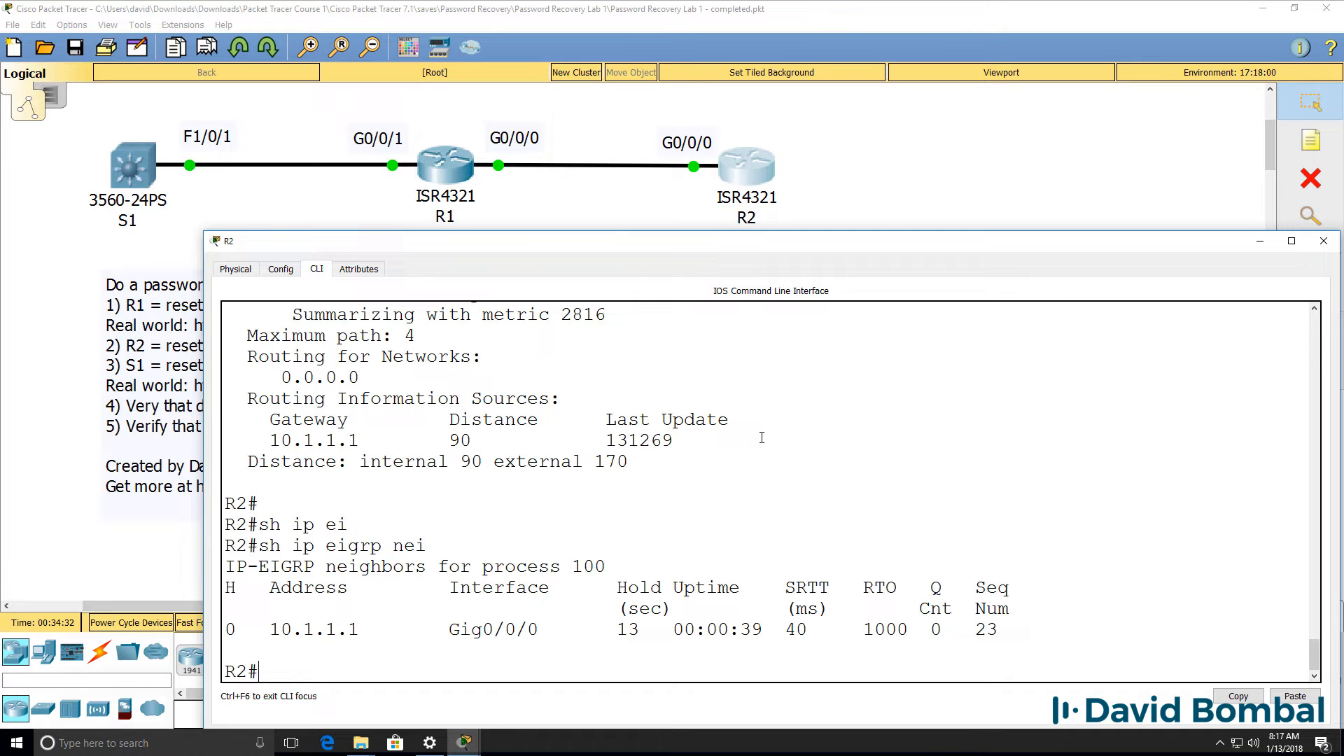
type("sh ip int brief")
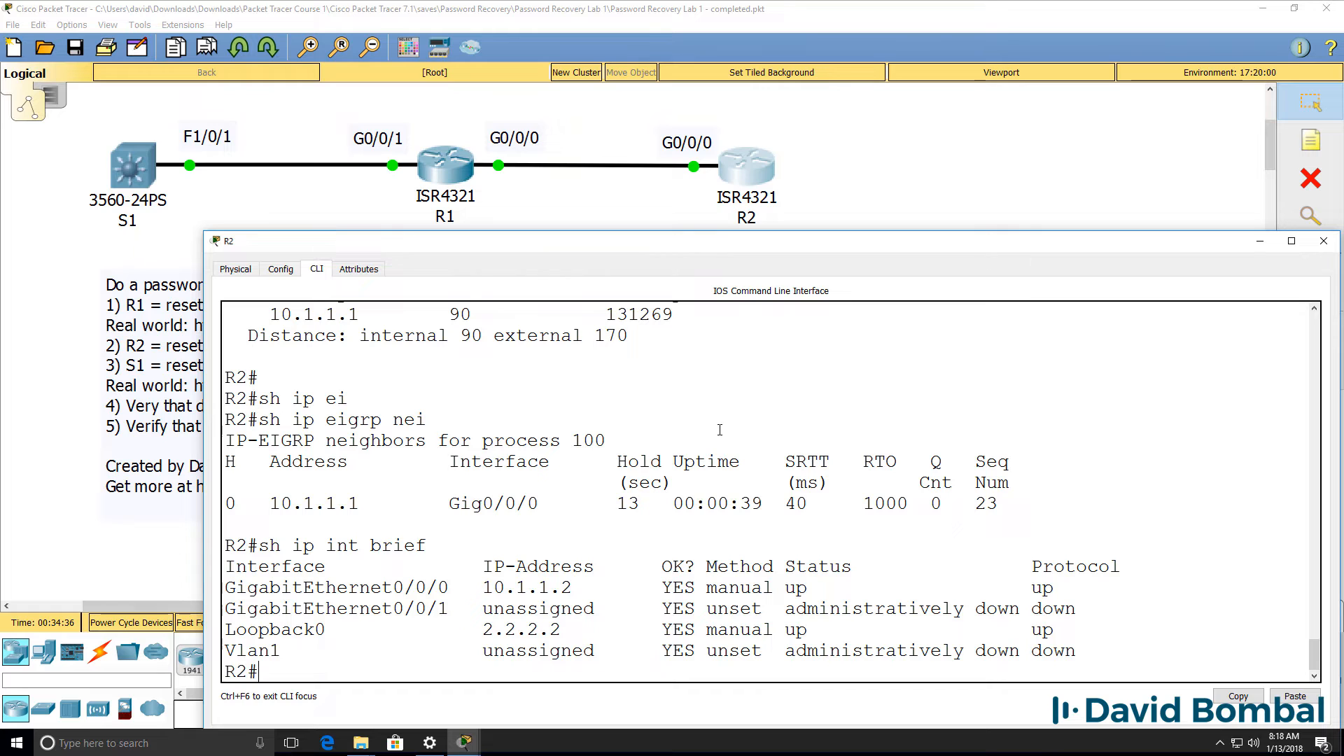
mouse_move(463, 742)
type("pung=")
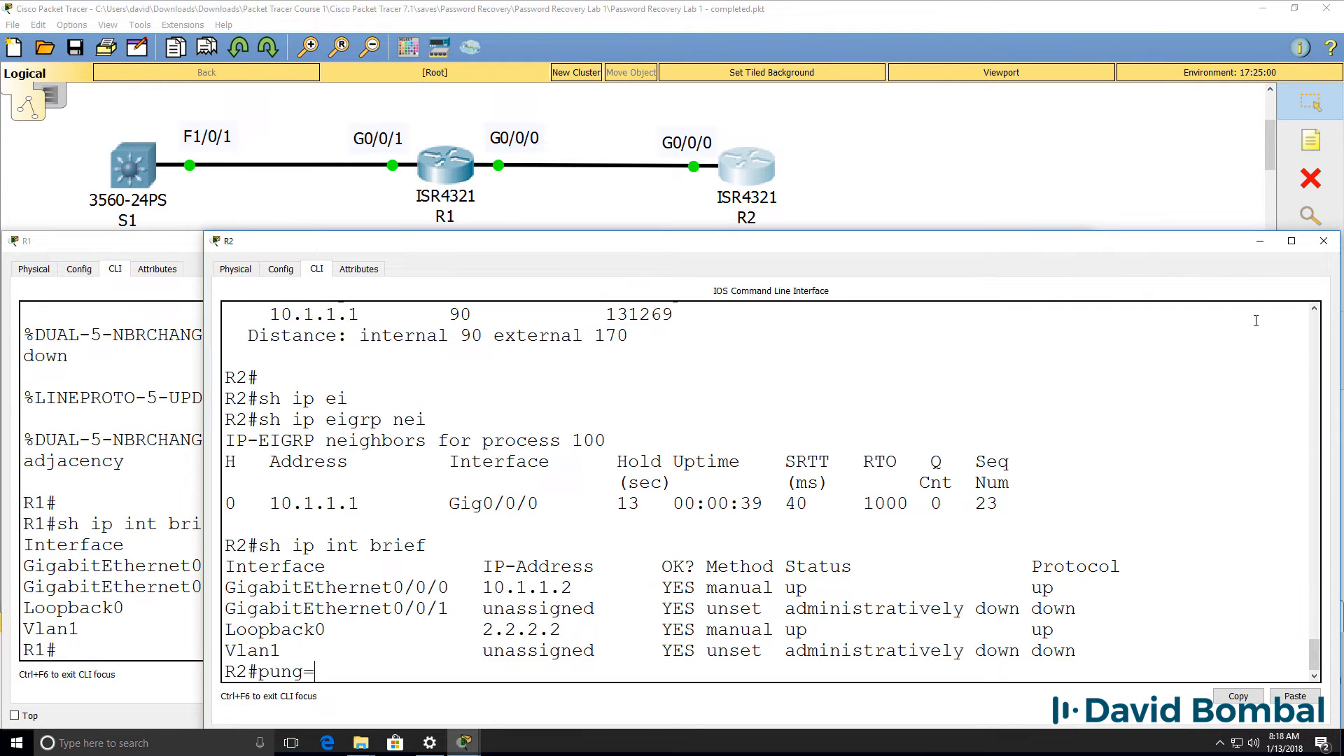
Step: Ping 1.1.1.1 from R2 and 2.2.2.2 from R1, then save R2's running config to startup
type("ing 1.1.1.1")
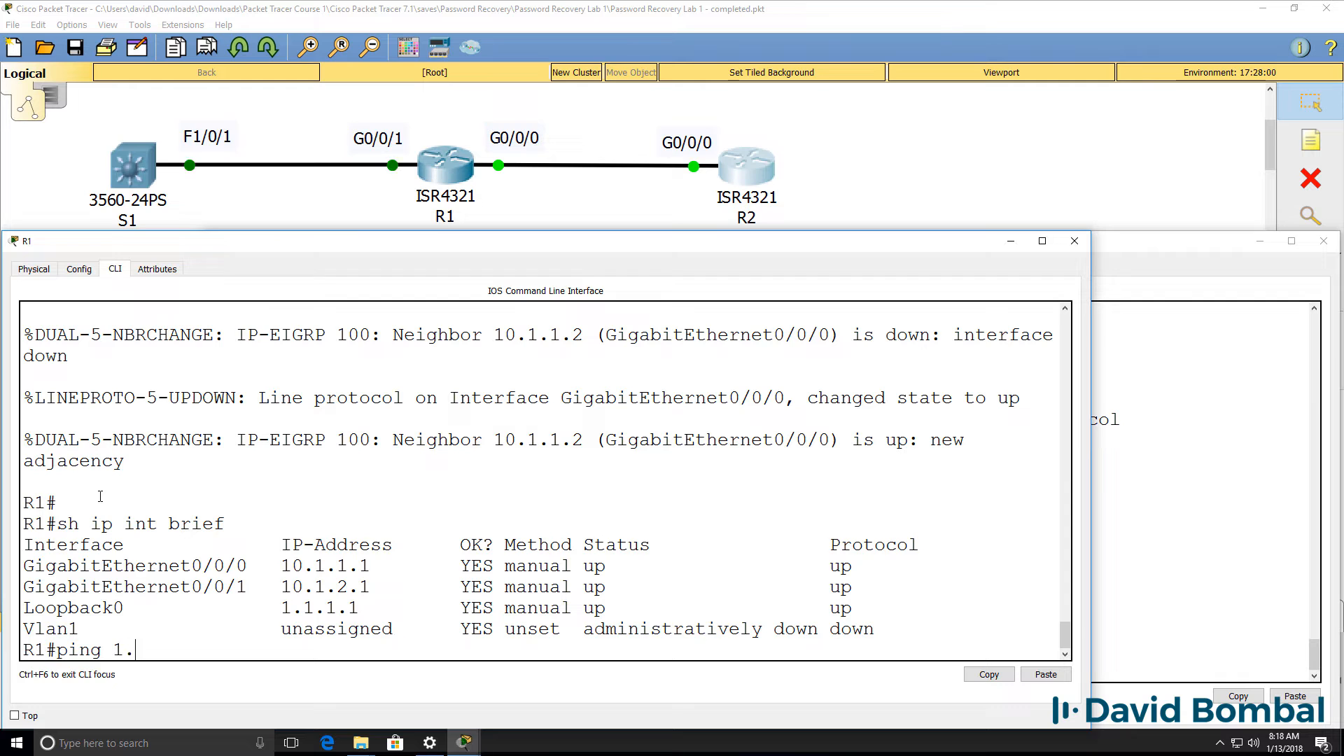
type("2.2.2.2")
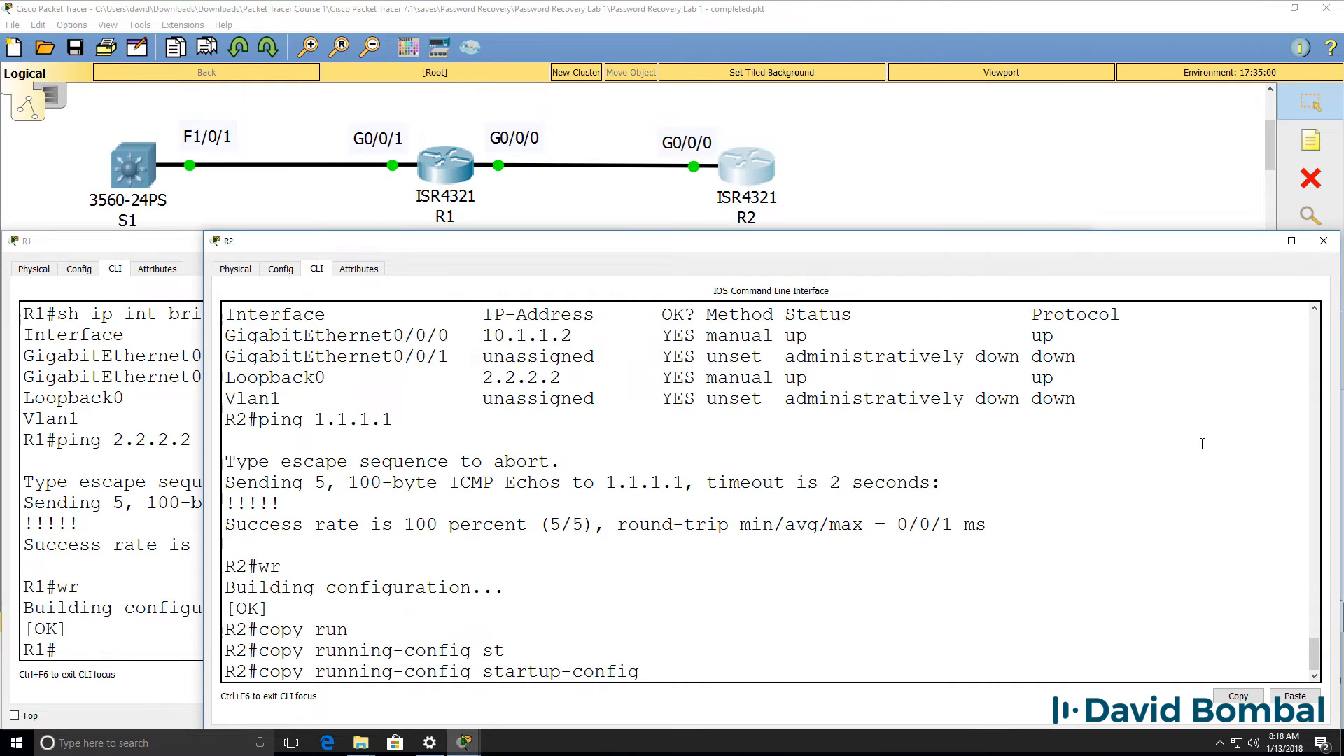
key("enter")
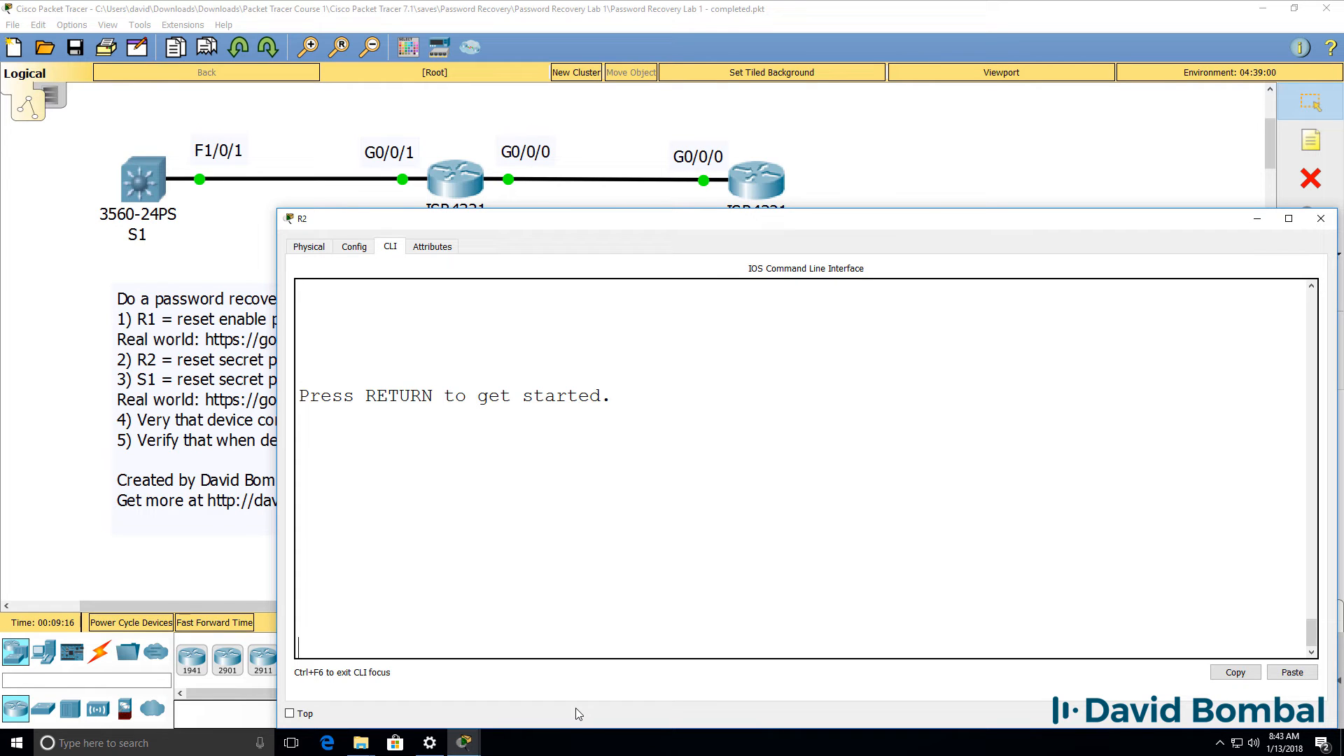
Step: In config mode set config-register 0x2102, end, and save with wr
type("en")
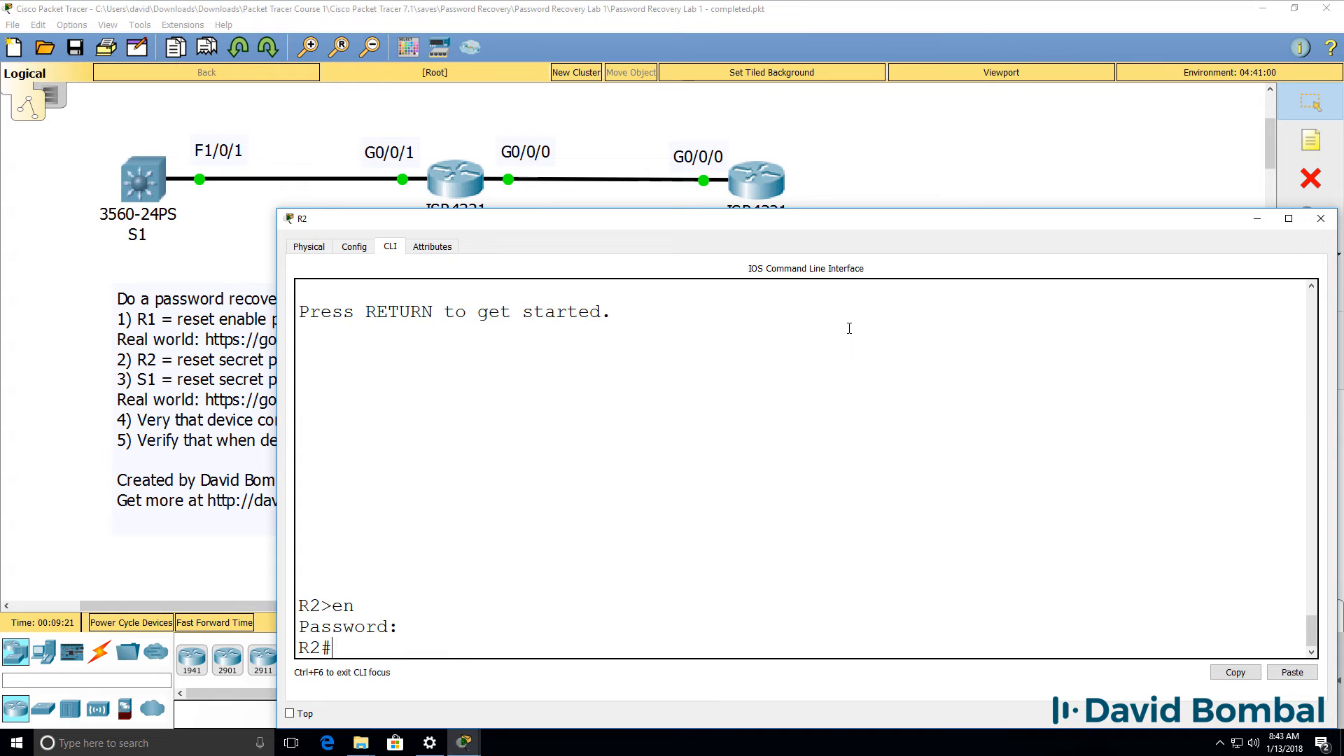
type("conf t")
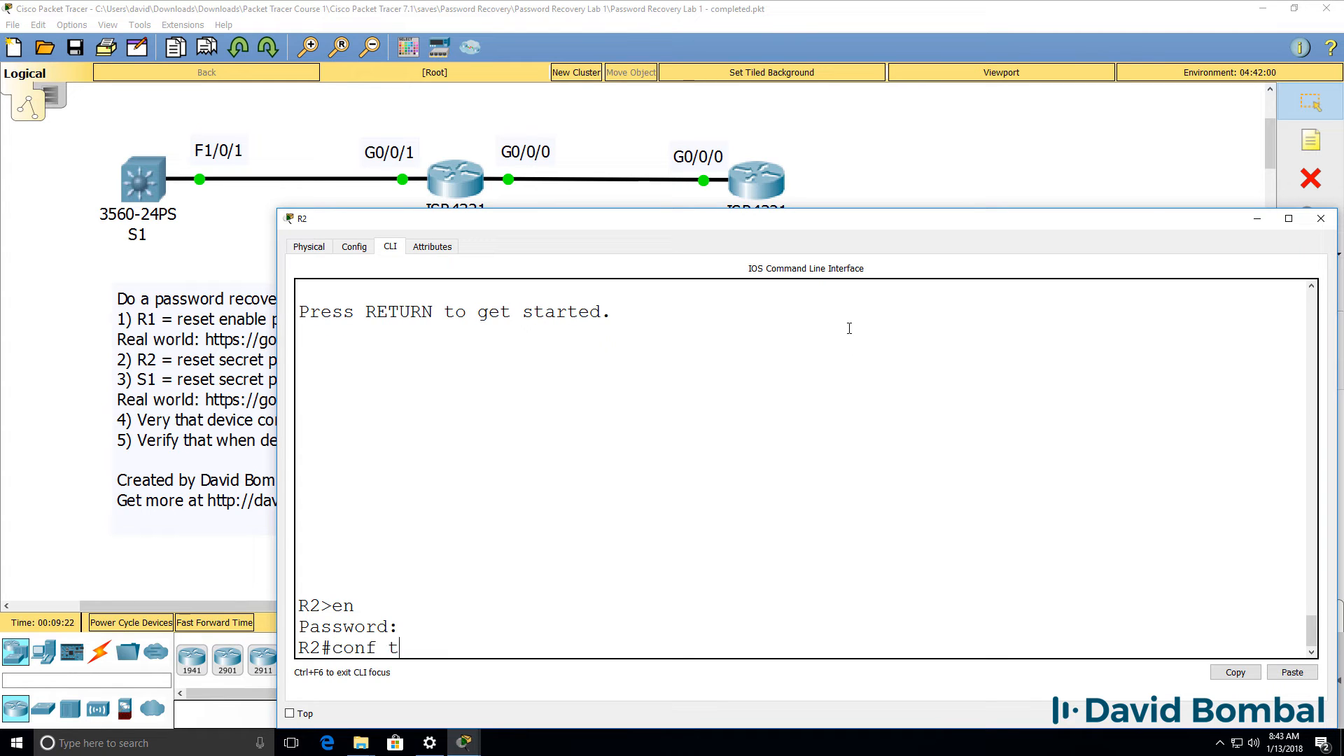
type("conrf")
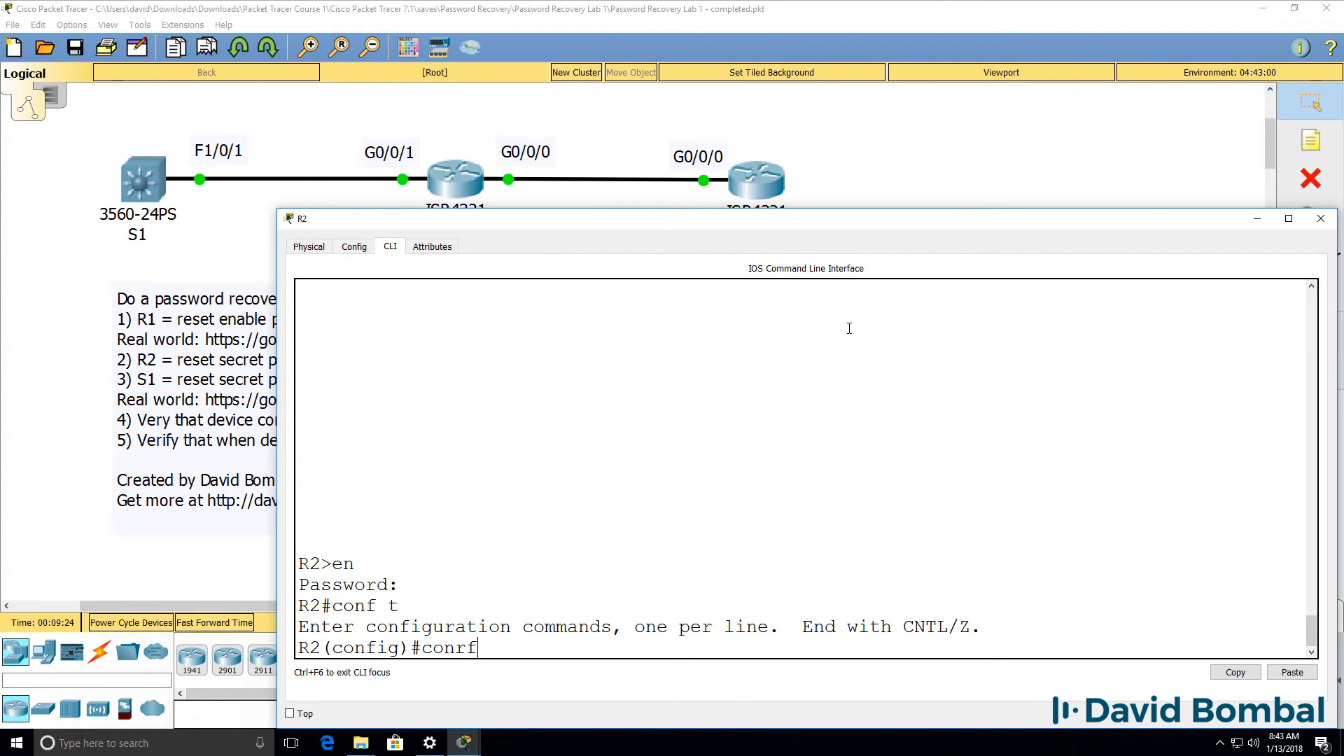
type("re")
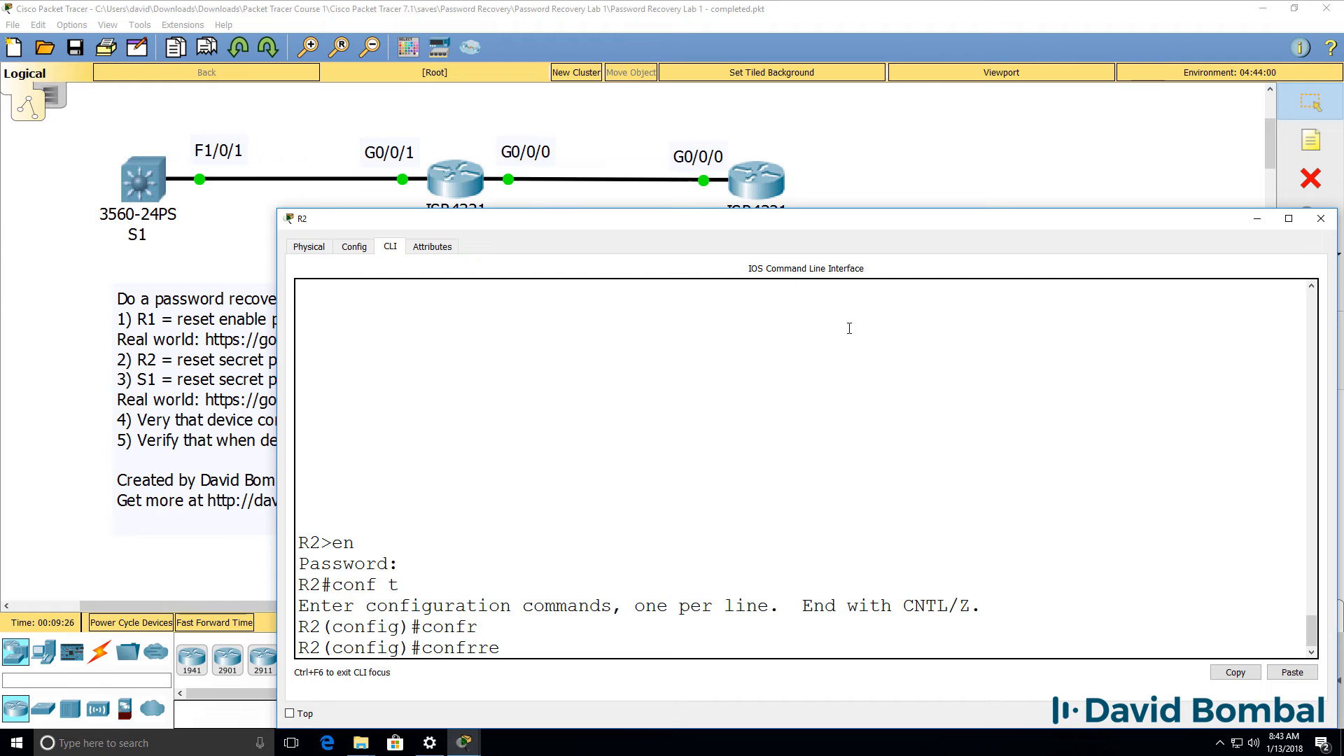
type("config-register 0x")
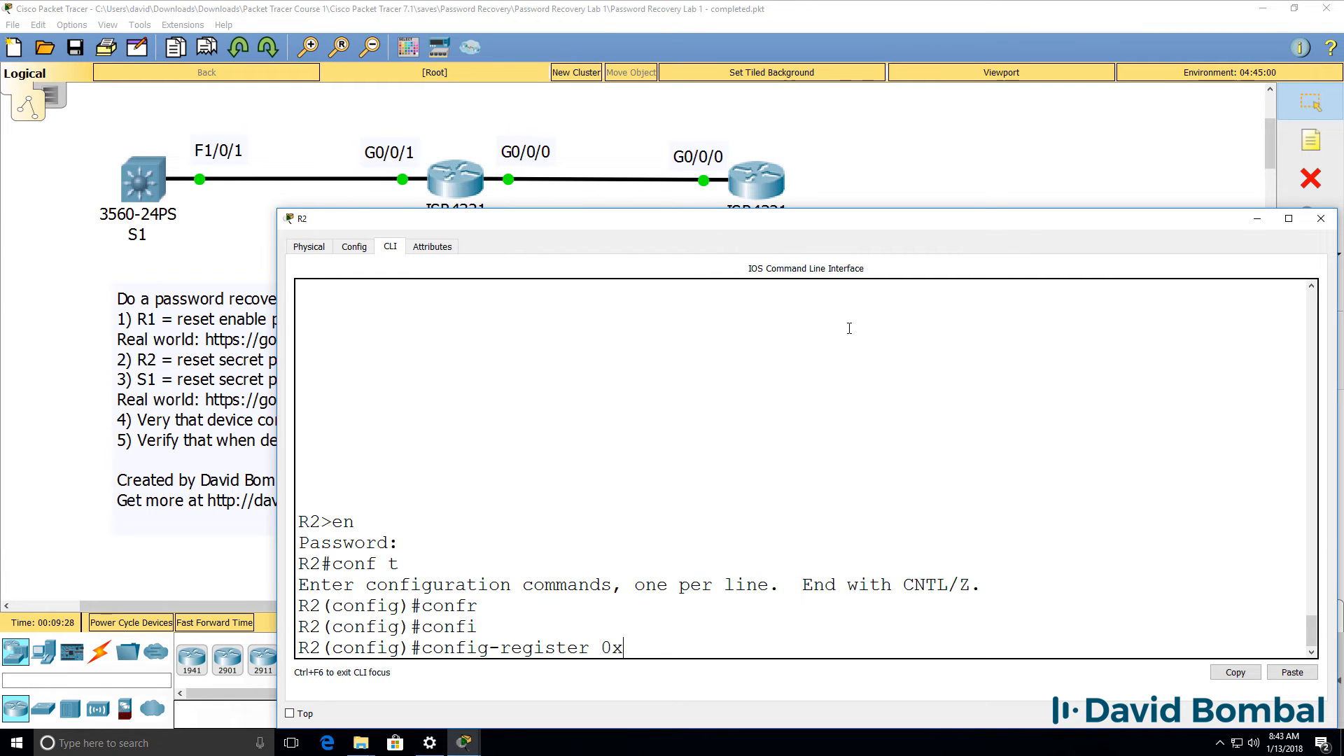
type("2102")
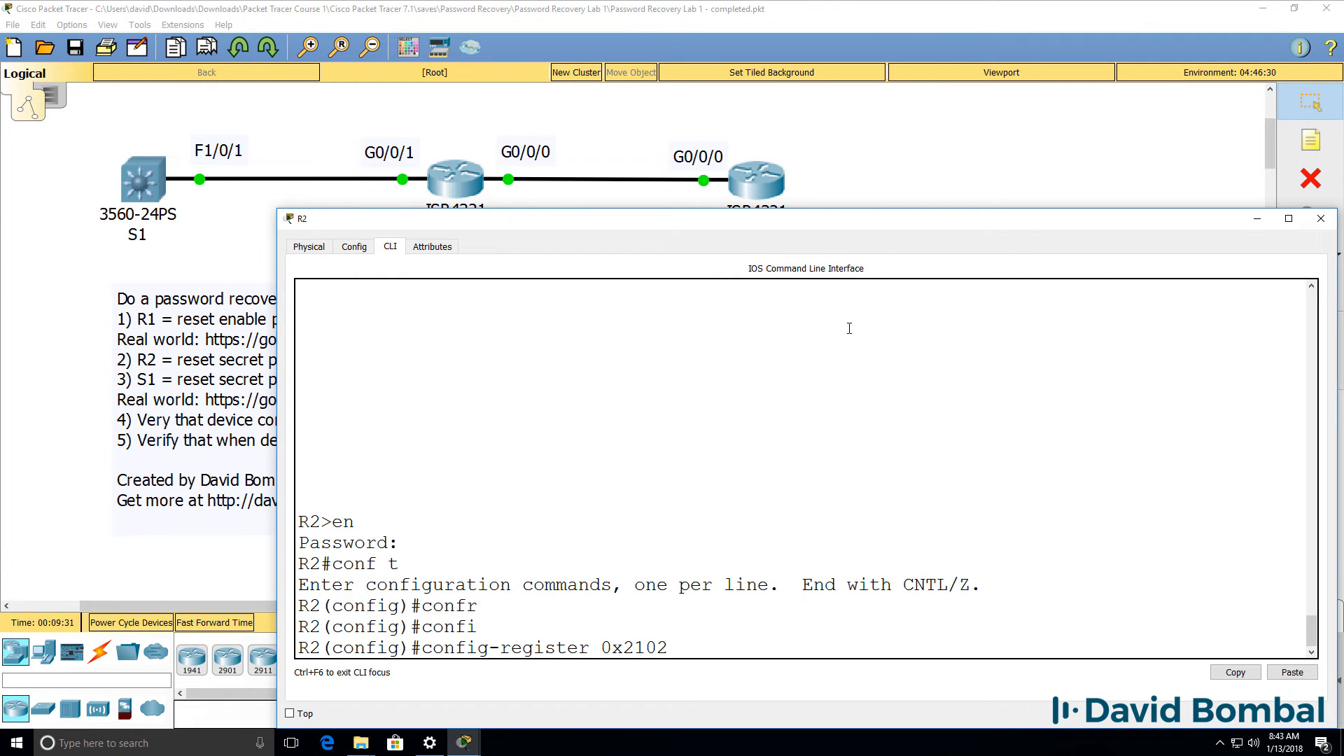
type("end")
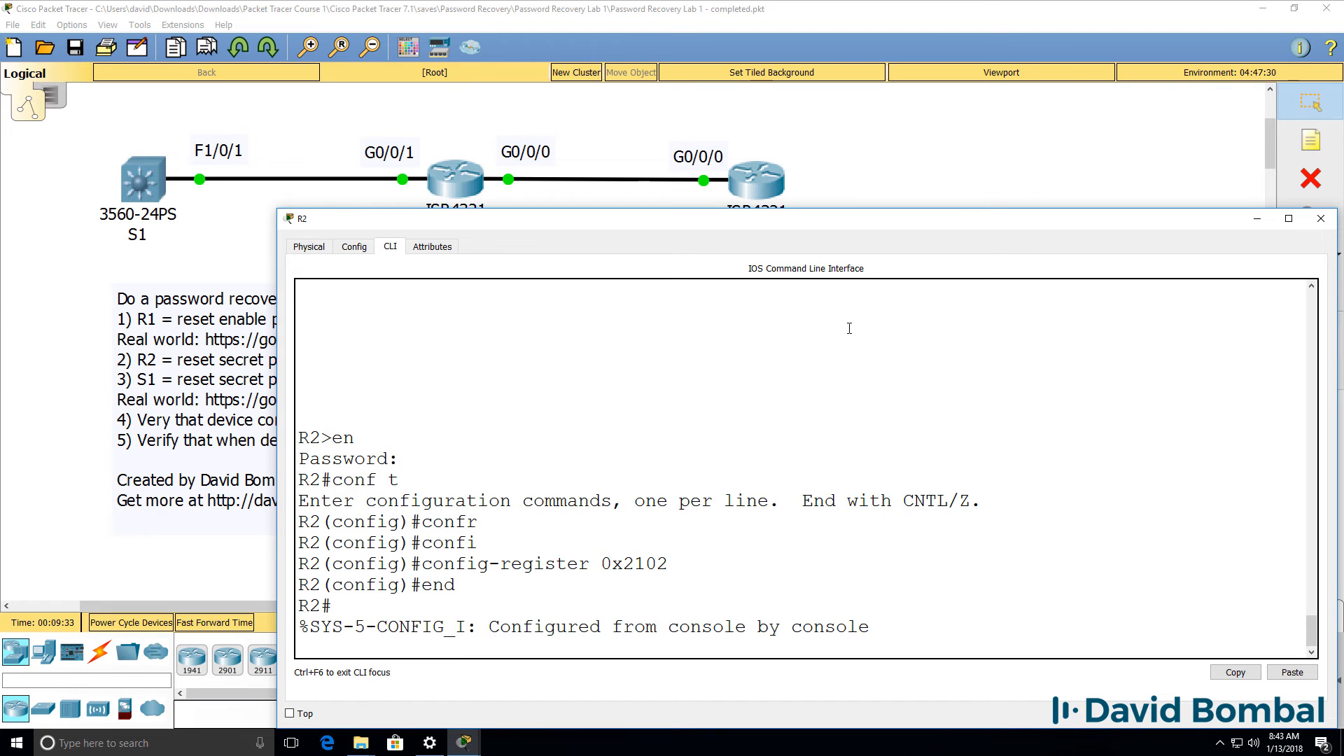
type("wr")
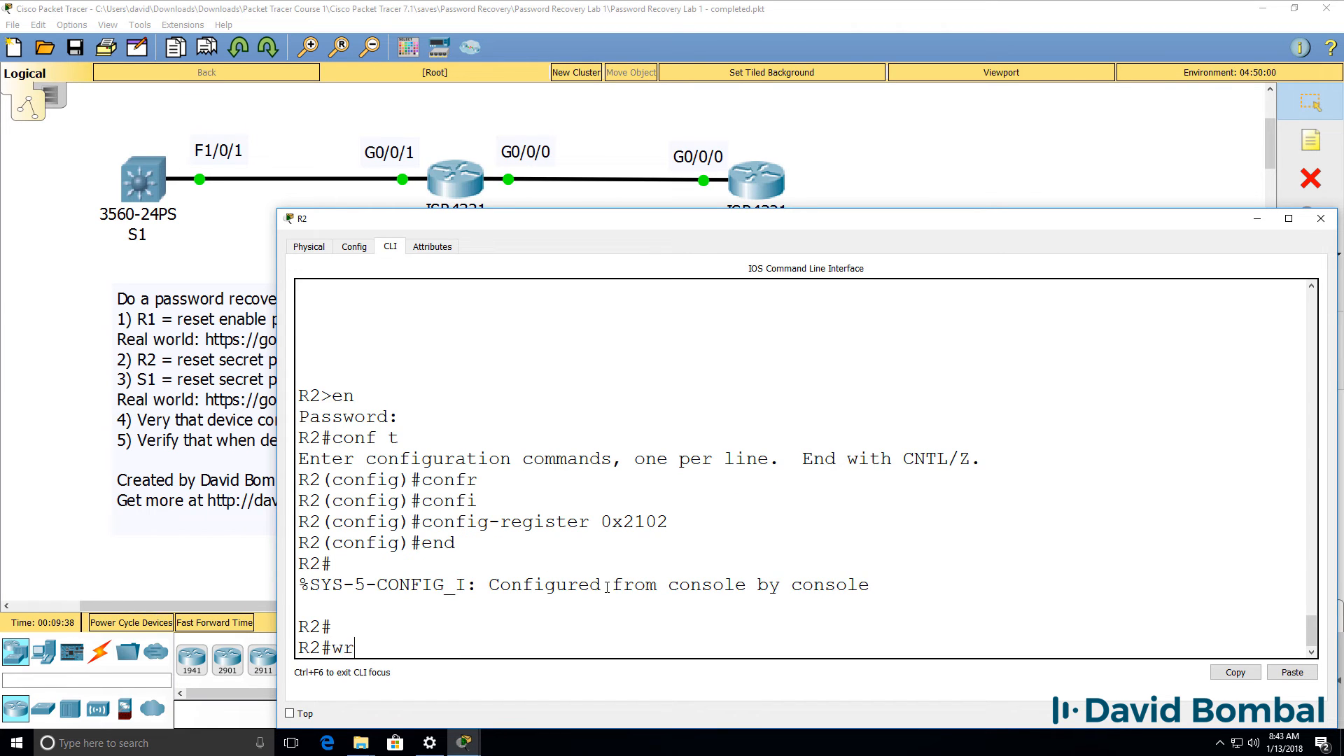
key("enter")
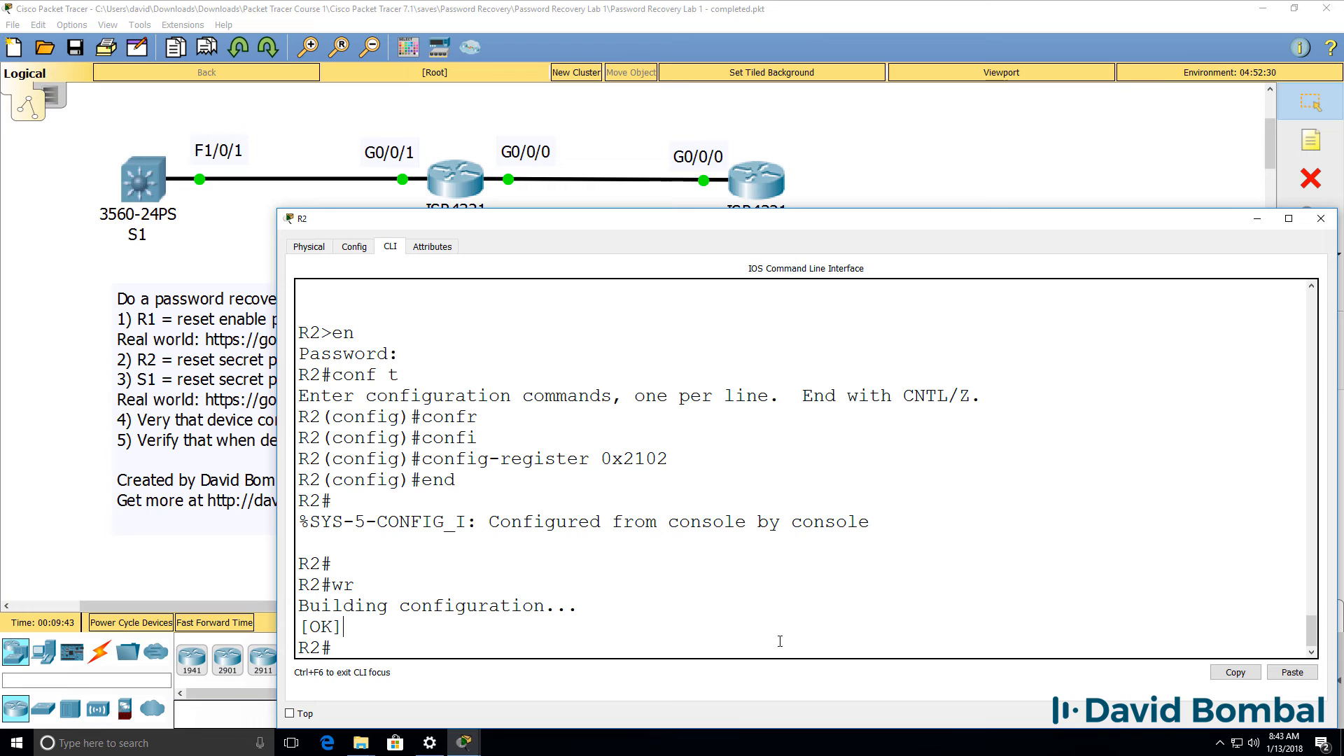
mouse_move(1239, 249)
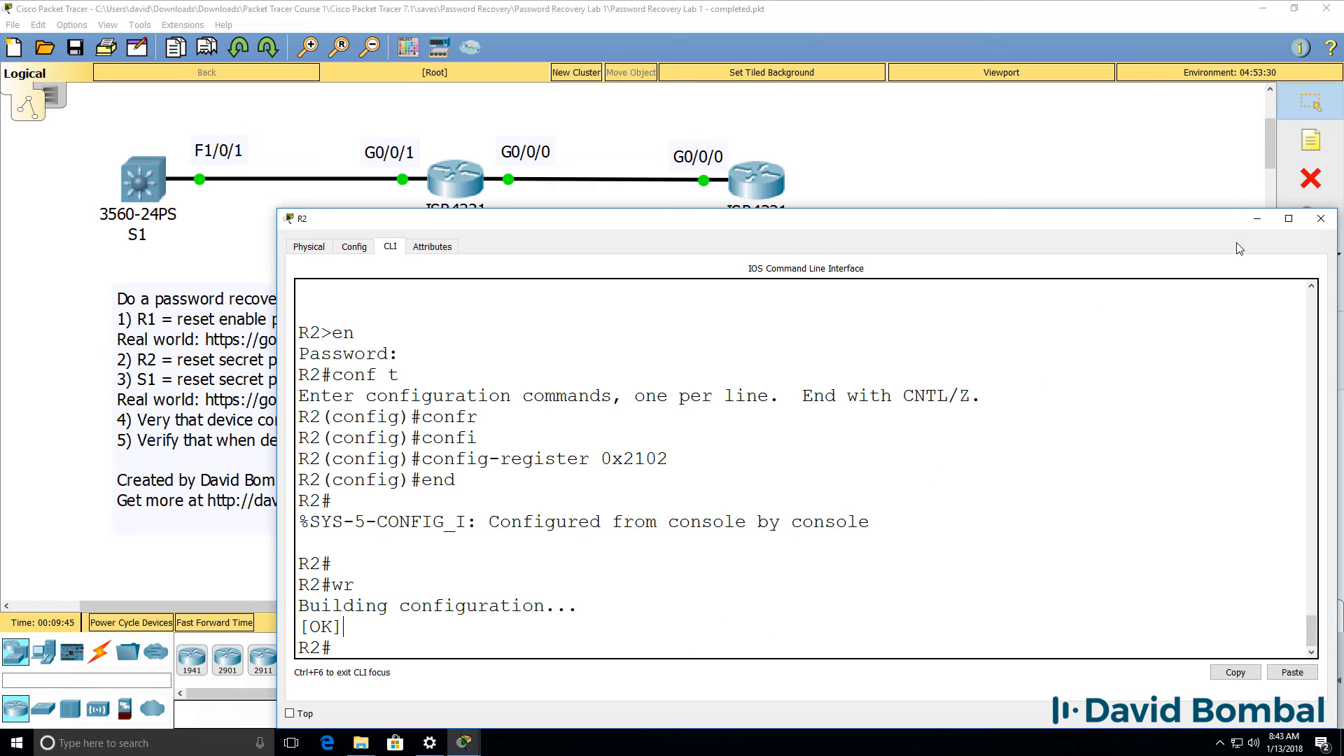